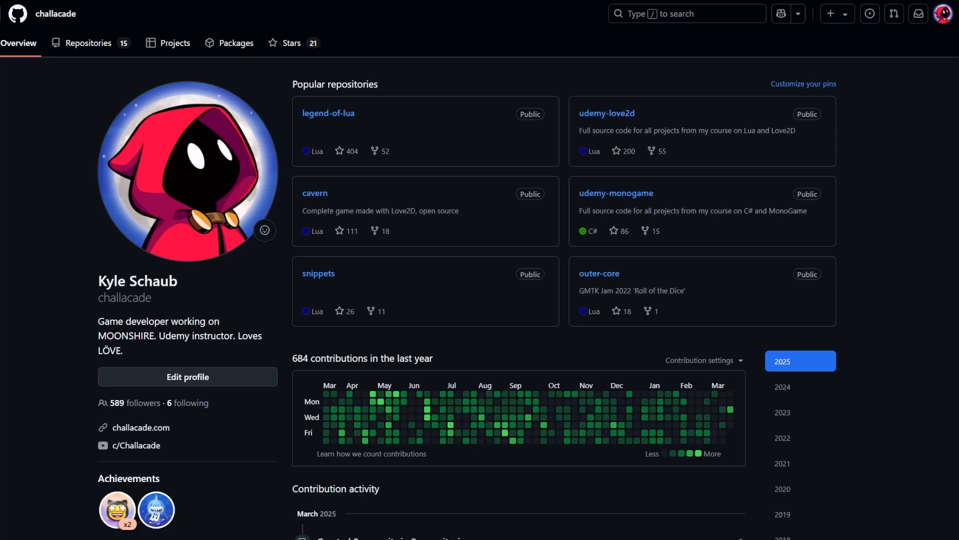
- Open the Git for Windows download page on git-scm.com and download the latest release
click(139, 427)
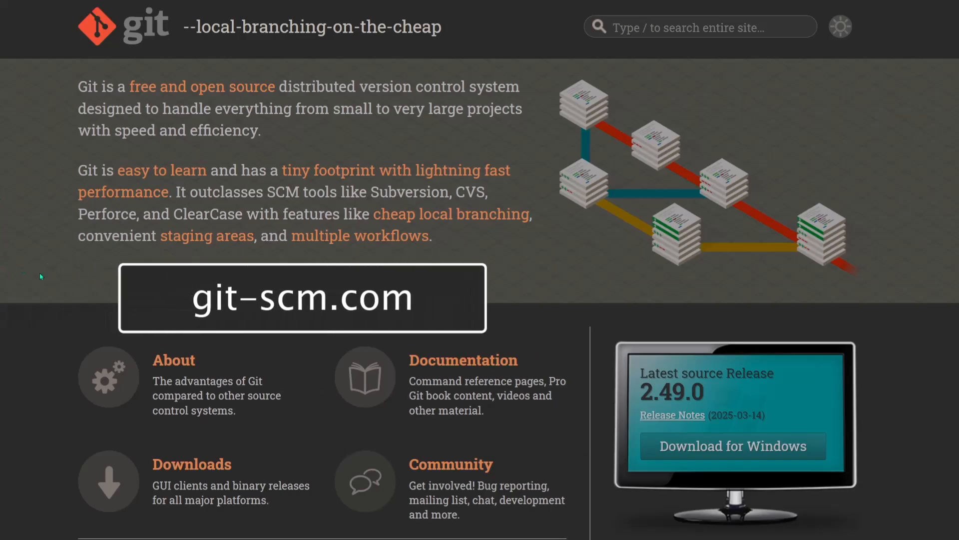
click(731, 445)
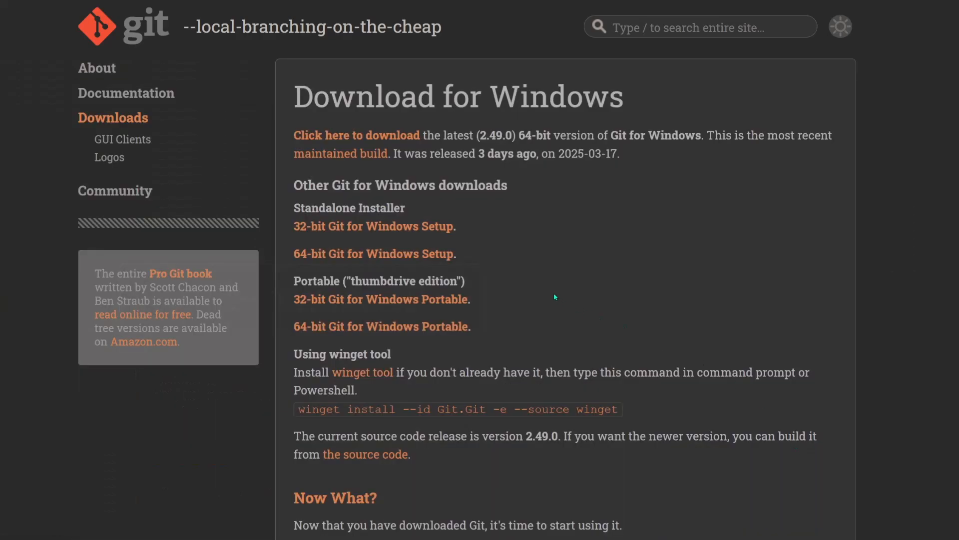
click(356, 135)
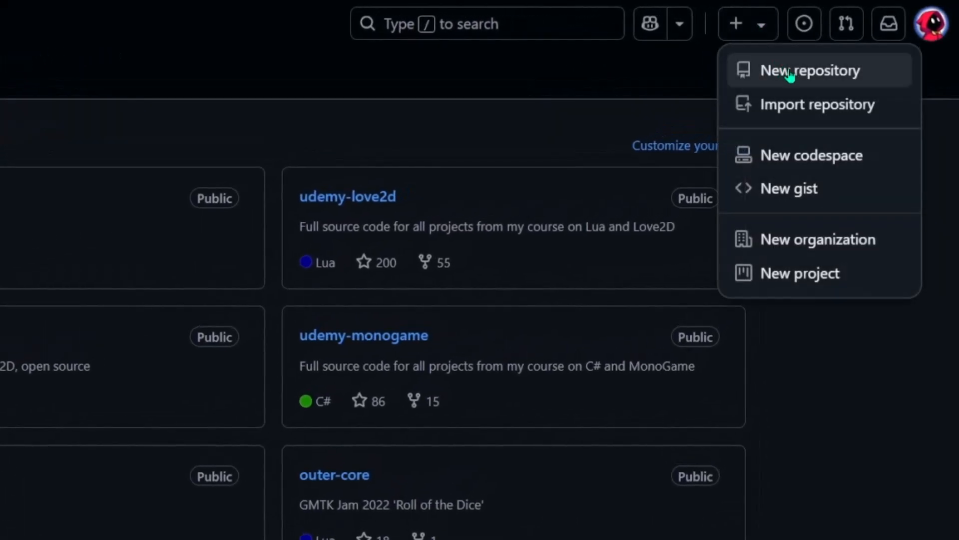
- Create a new GitHub repository named 'zombie-game', set to Private, with a README file
click(812, 70)
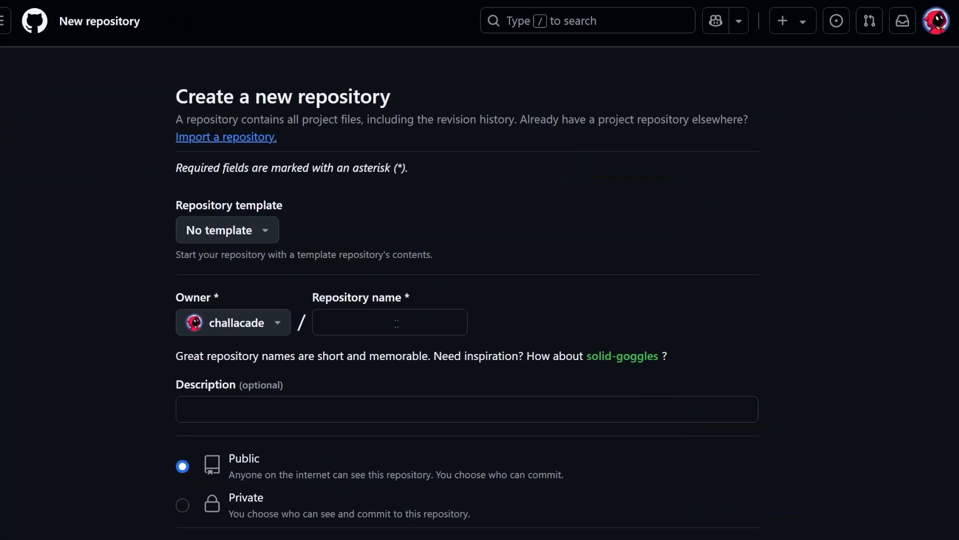
text(zombie-game)
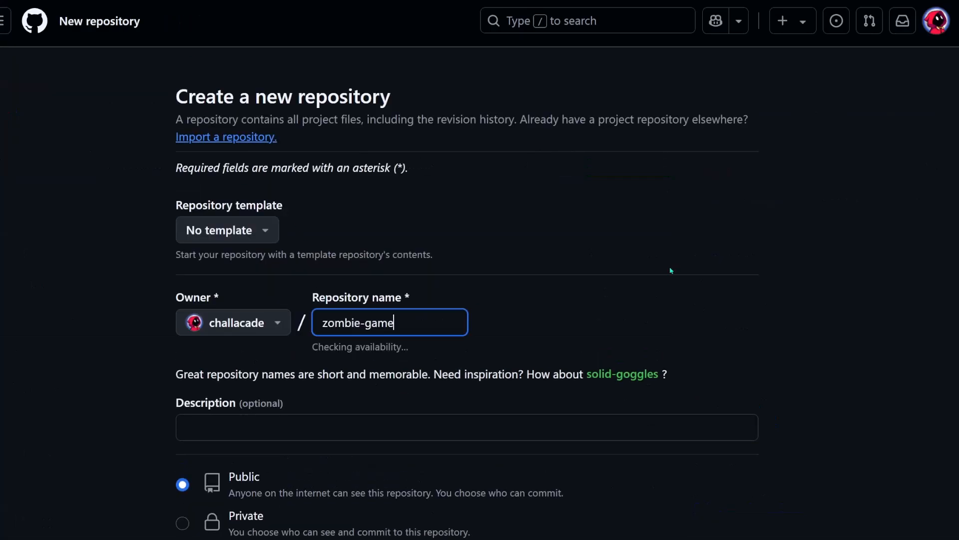
scroll(down, 3)
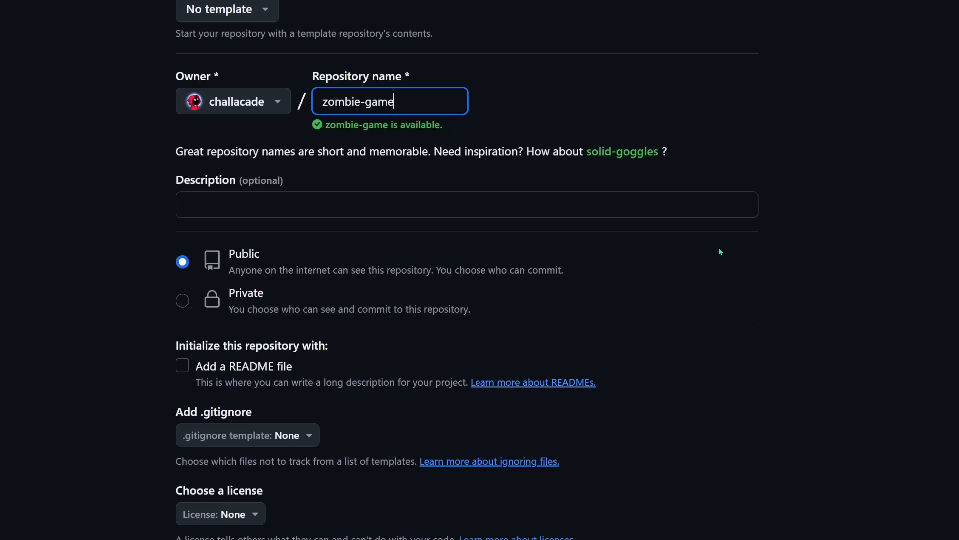
scroll(down, 3)
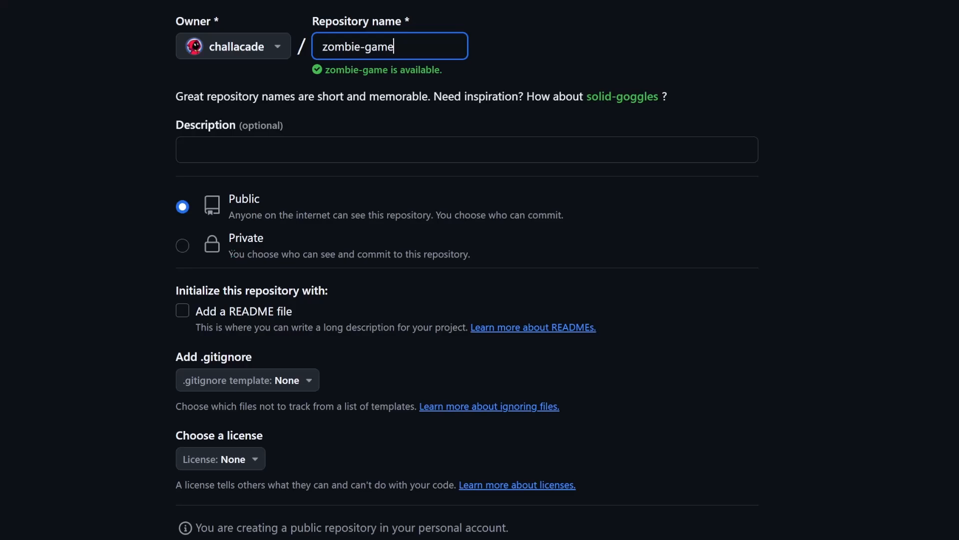
mouse_move(182, 245)
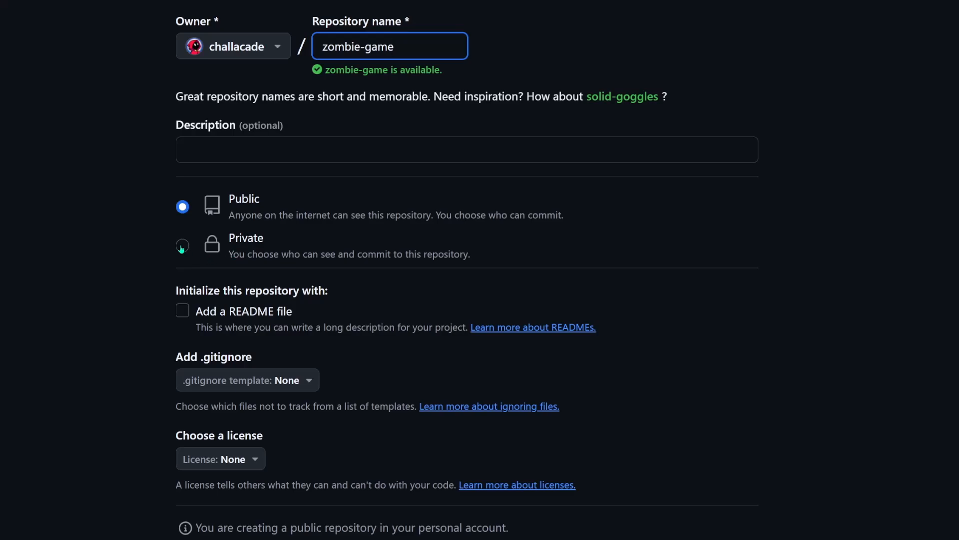
click(182, 245)
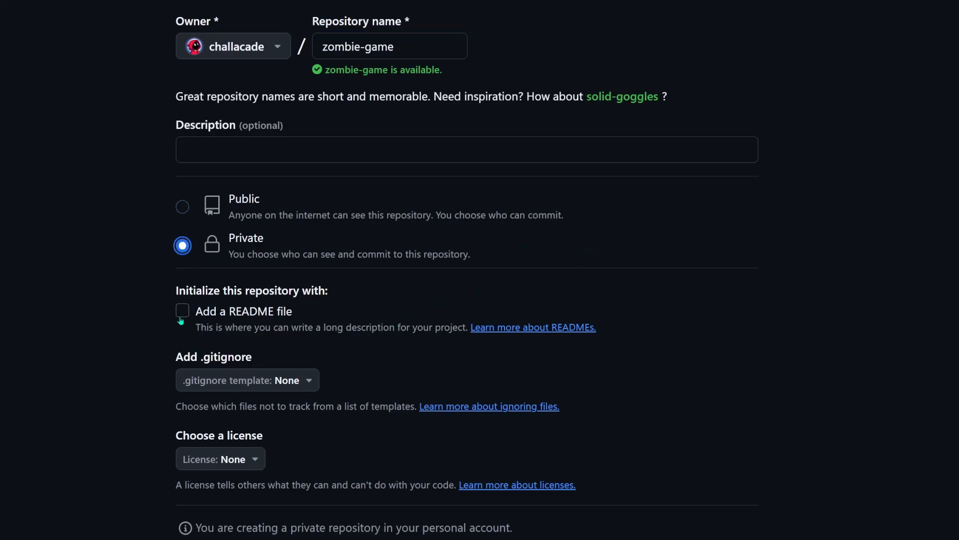
click(182, 310)
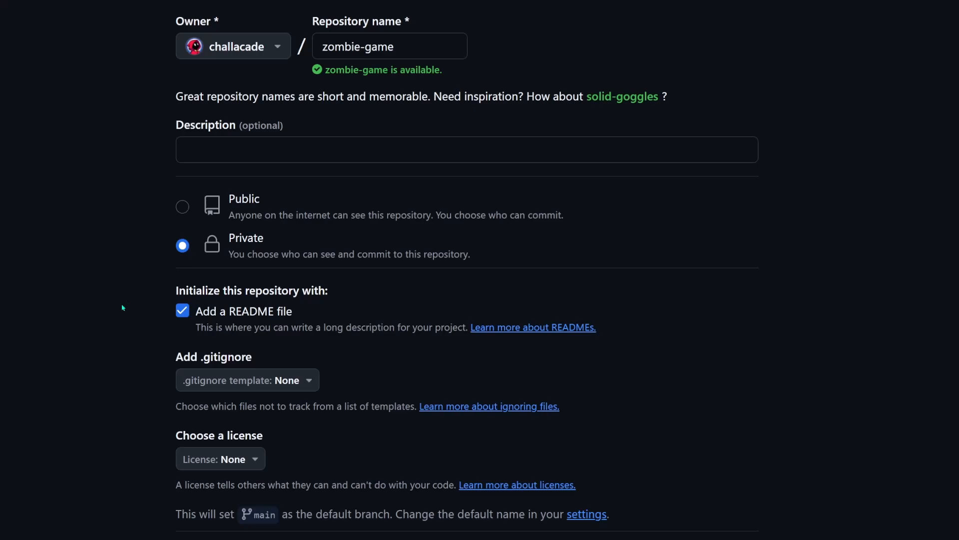
scroll(down, 3)
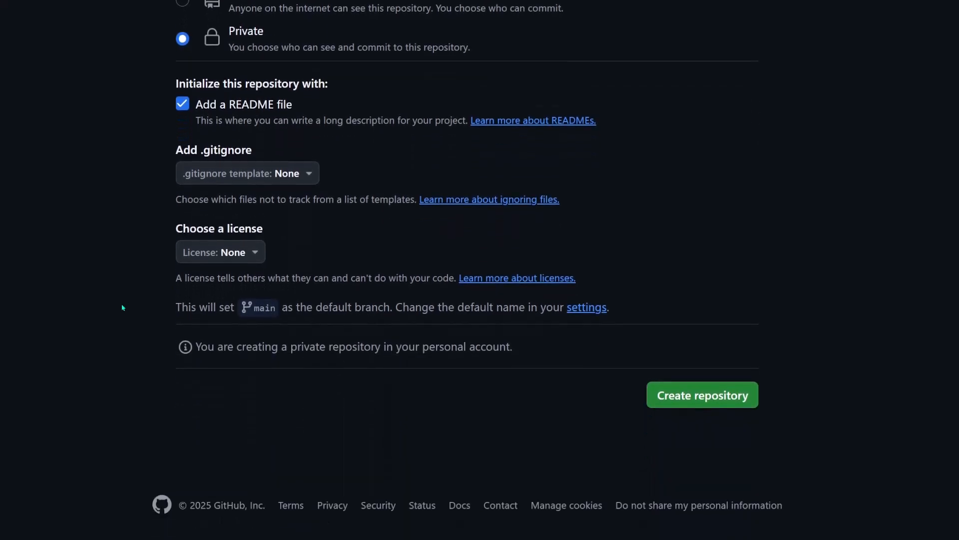
click(701, 394)
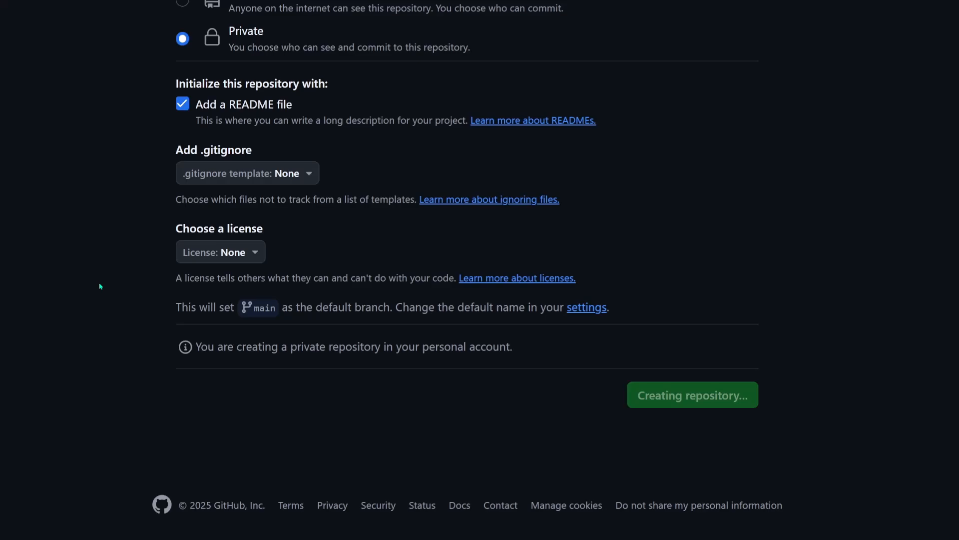
click(692, 394)
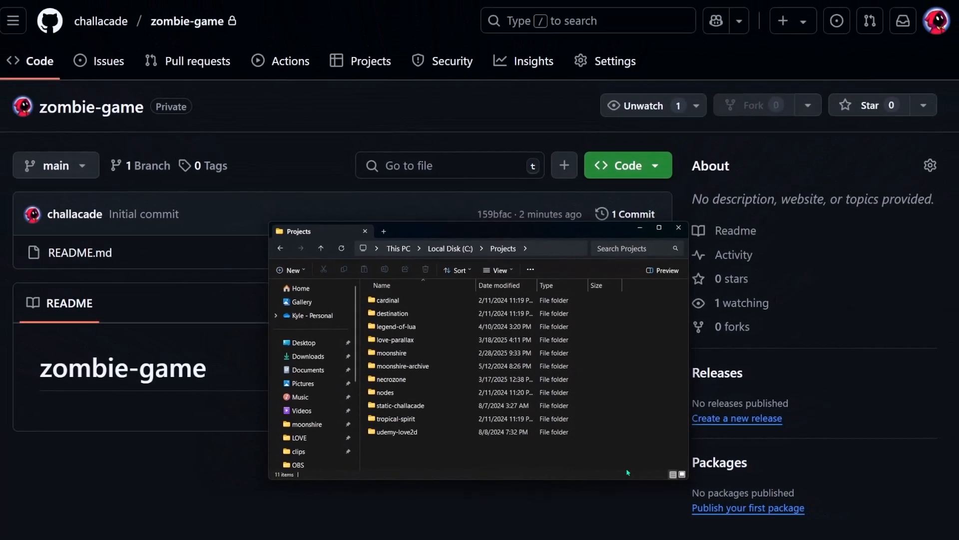
mouse_move(119, 472)
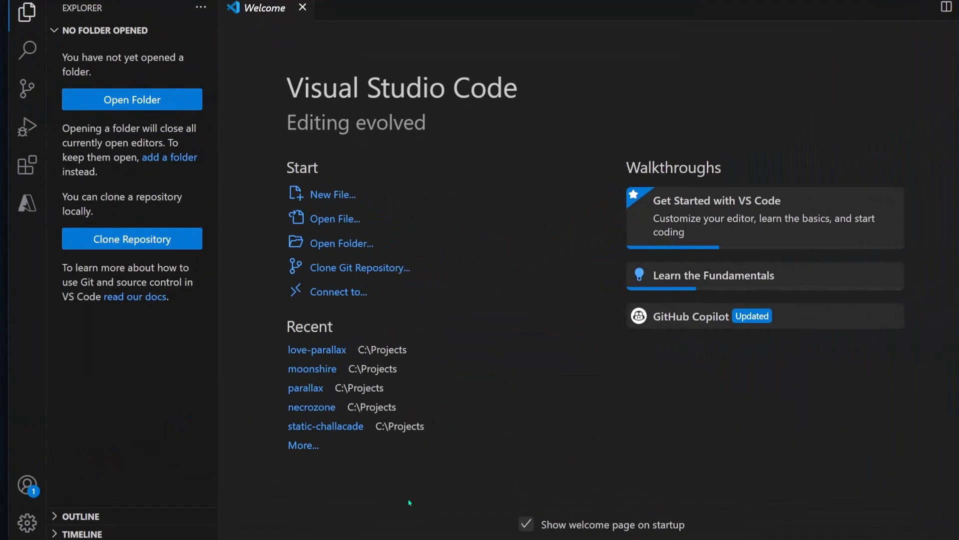
mouse_move(237, 483)
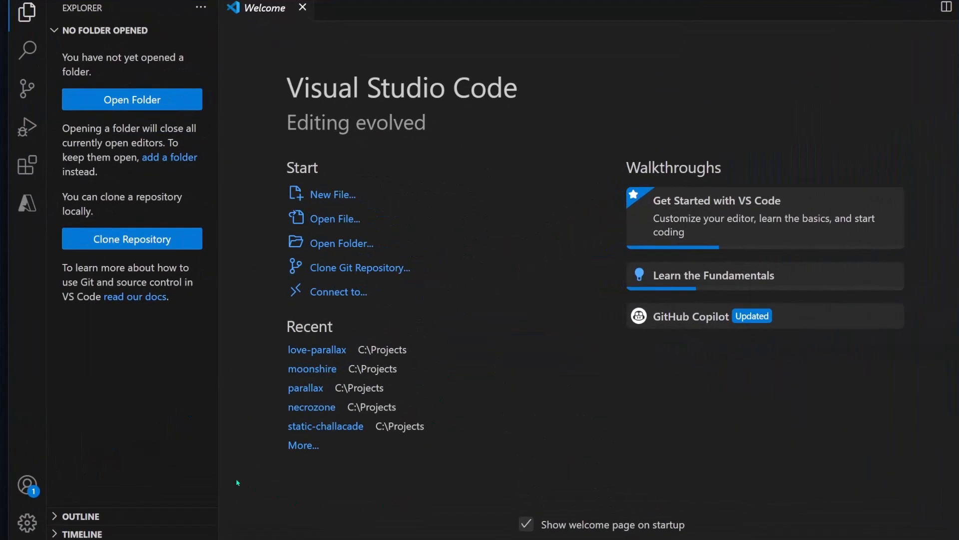
- Sign VS Code into GitHub from the Accounts menu and authorize it in the browser
click(27, 484)
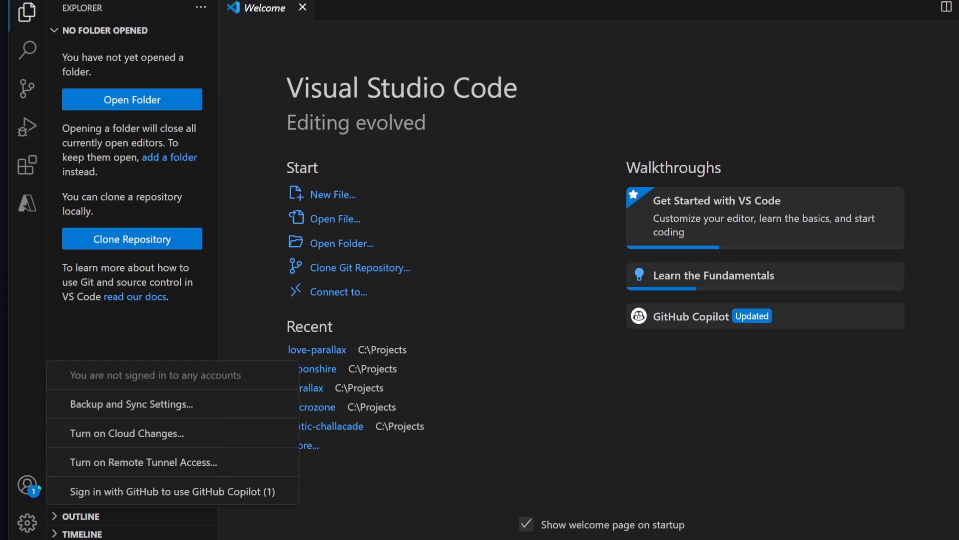
click(172, 491)
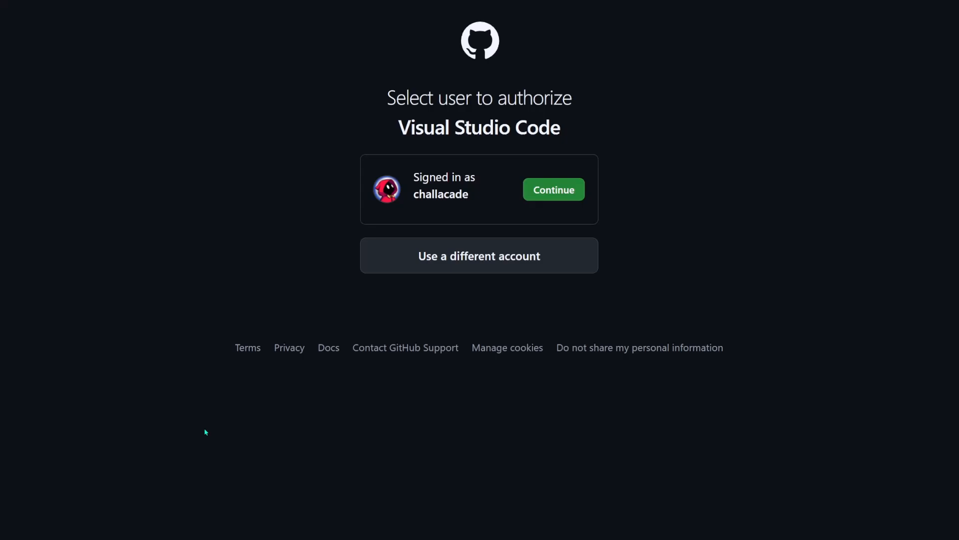
mouse_move(194, 390)
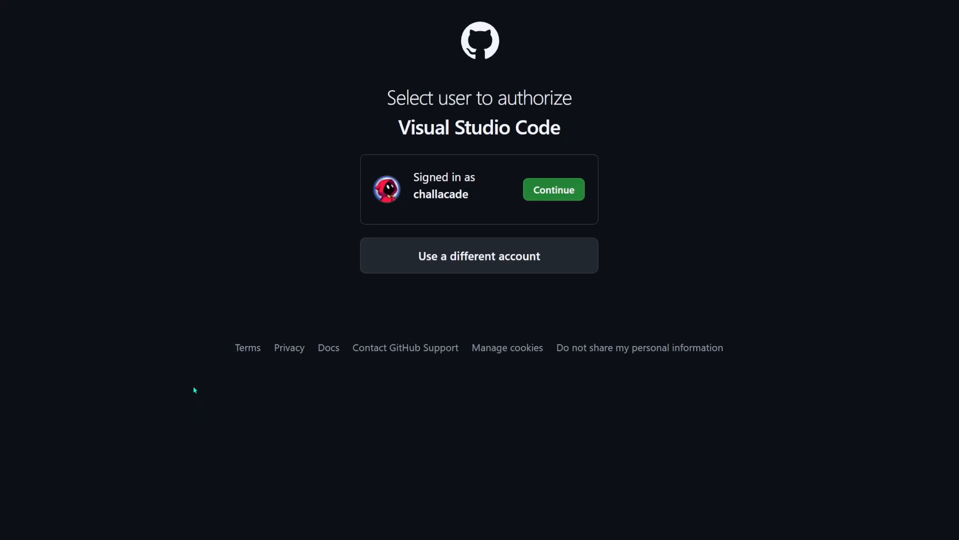
mouse_move(553, 190)
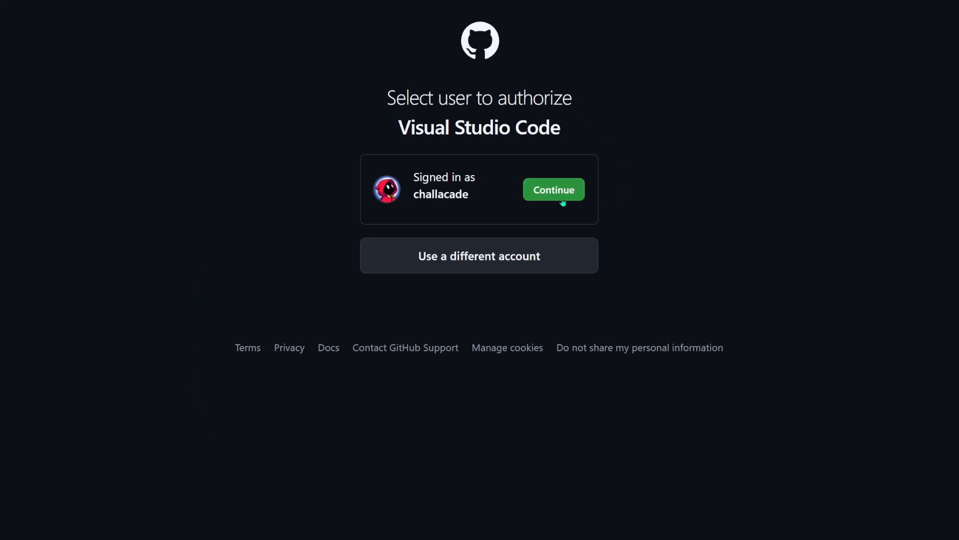
click(553, 190)
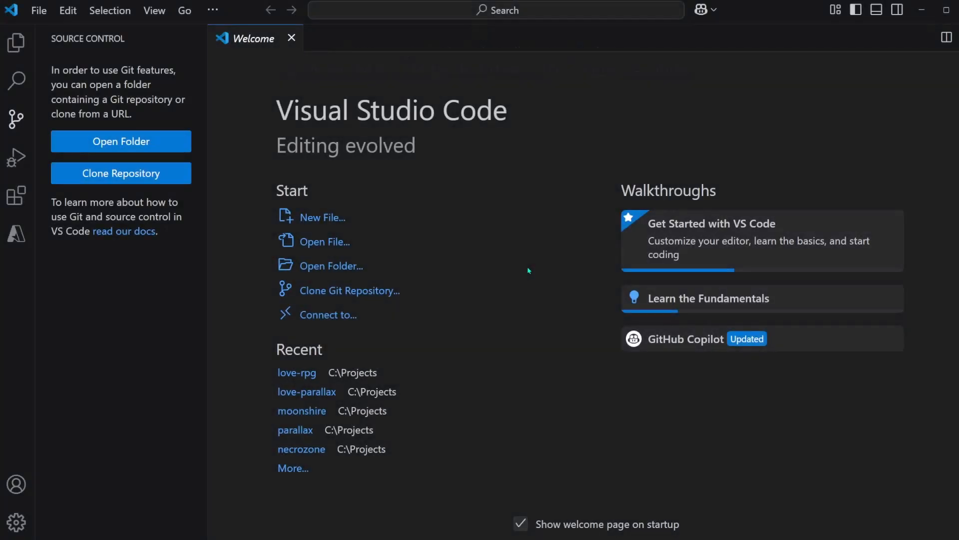
mouse_move(382, 64)
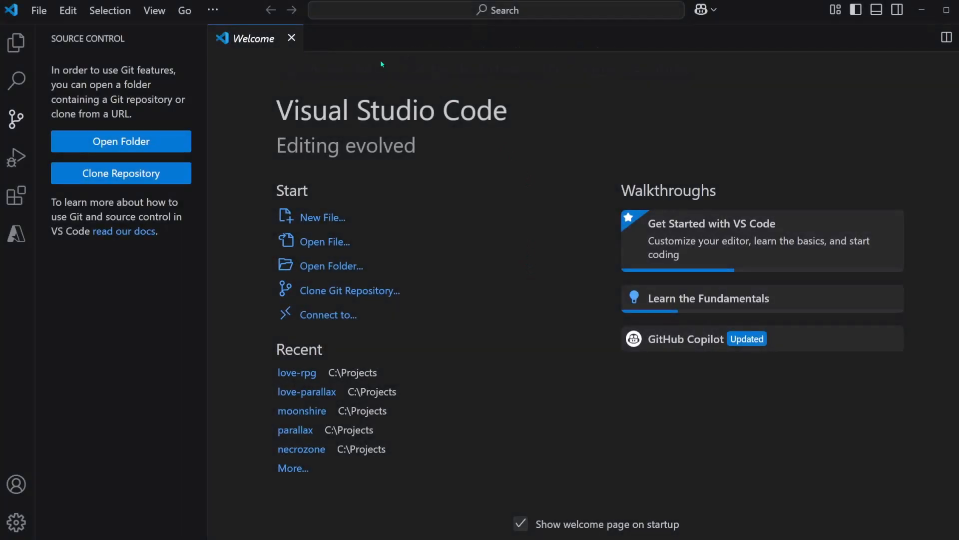
mouse_move(16, 118)
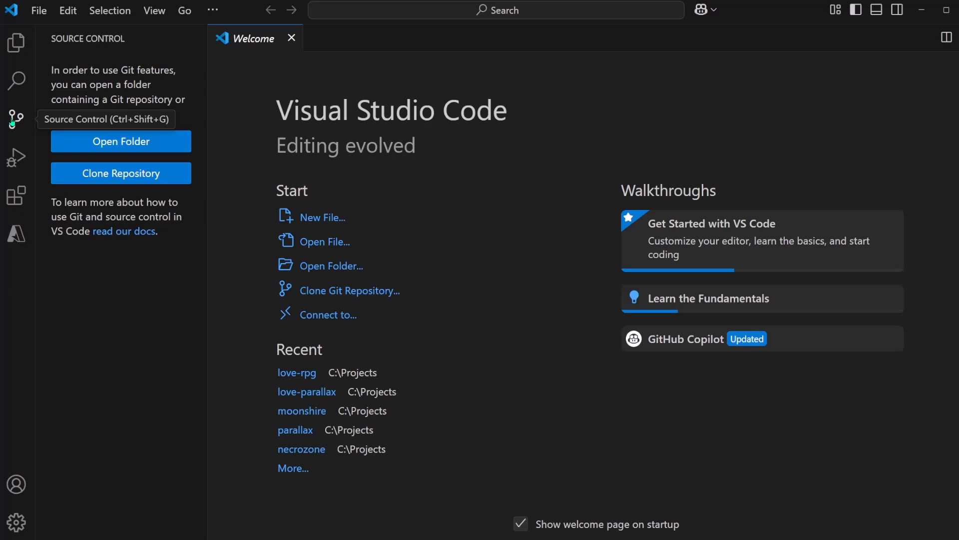
mouse_move(120, 174)
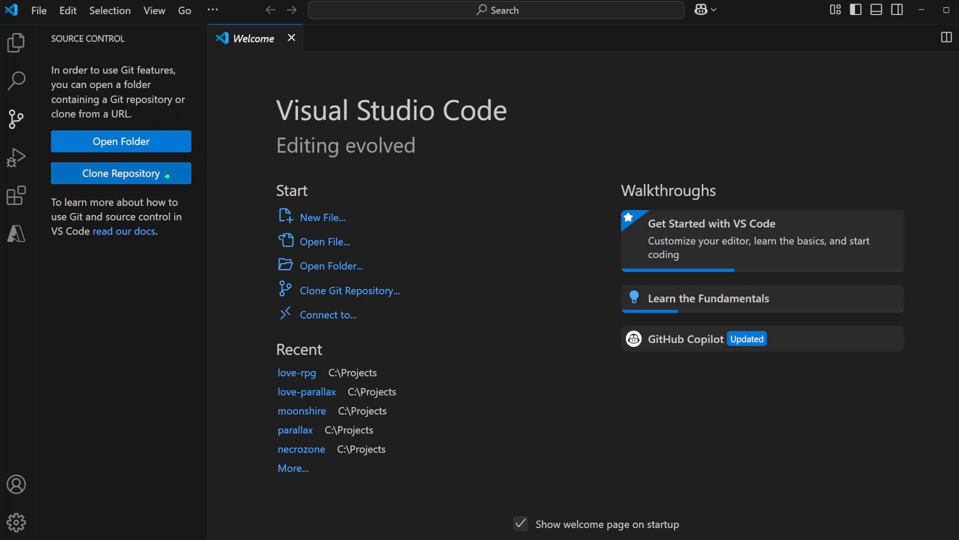
click(120, 174)
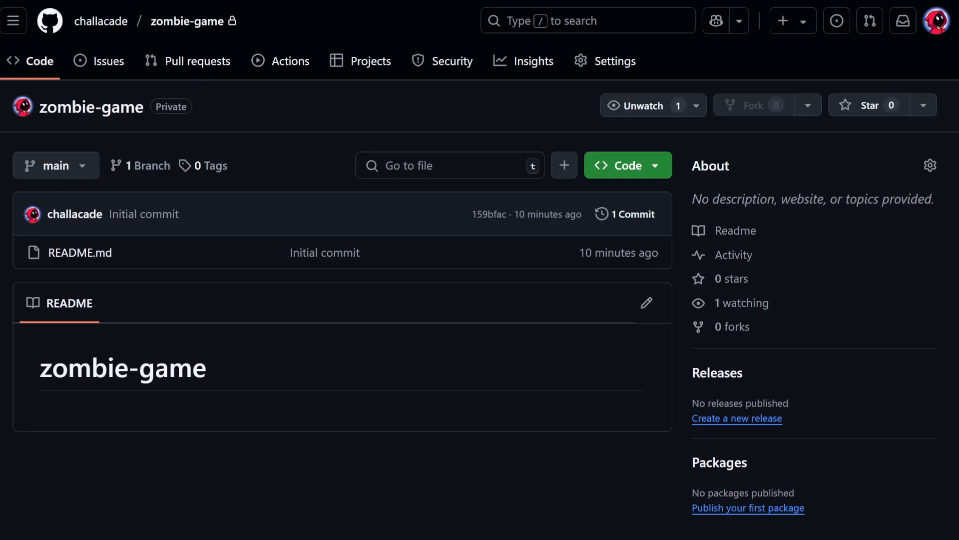
mouse_move(319, 22)
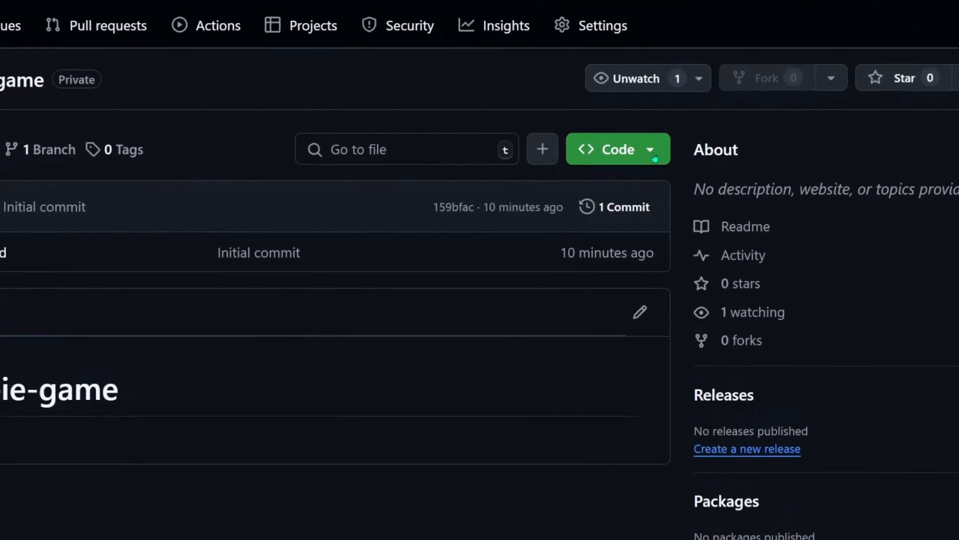
- Copy the zombie-game HTTPS clone URL from GitHub's Code menu
click(615, 149)
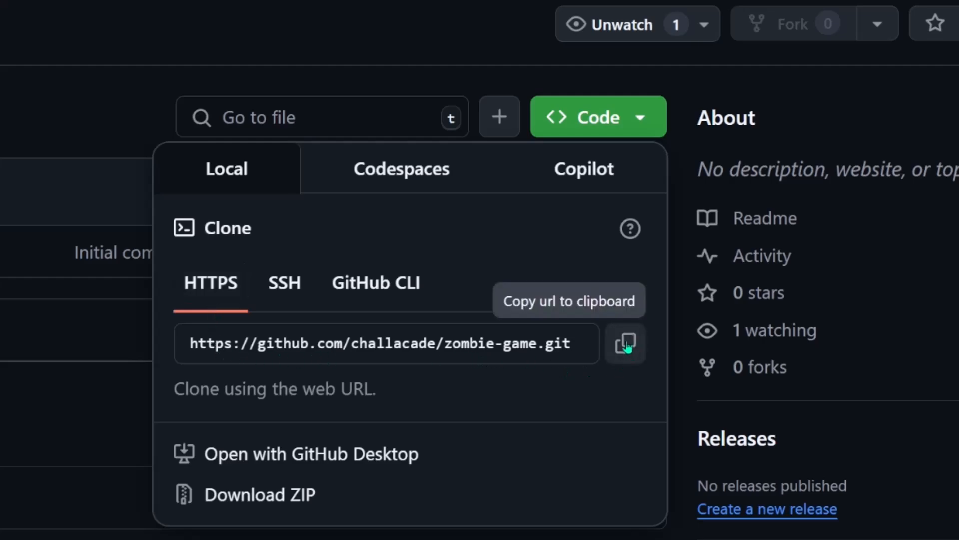
click(624, 344)
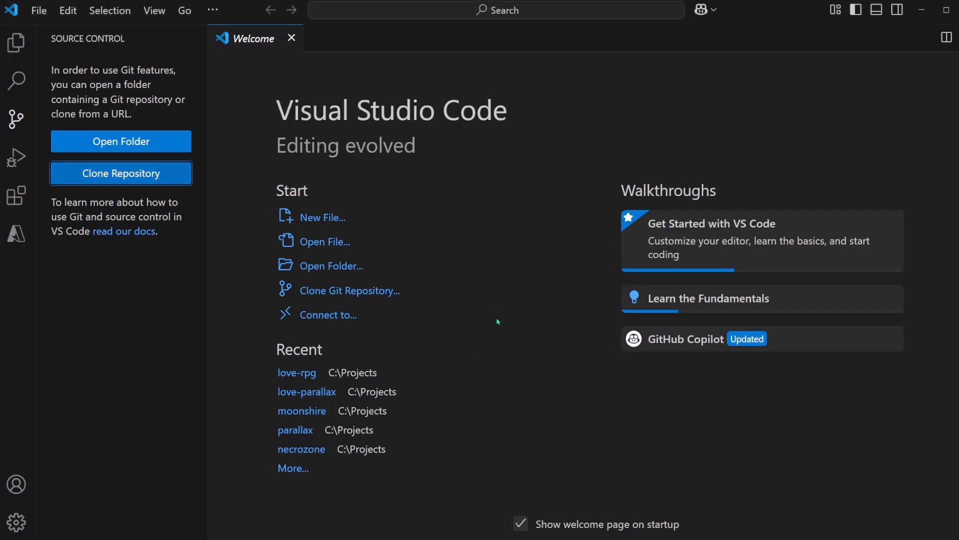
click(120, 173)
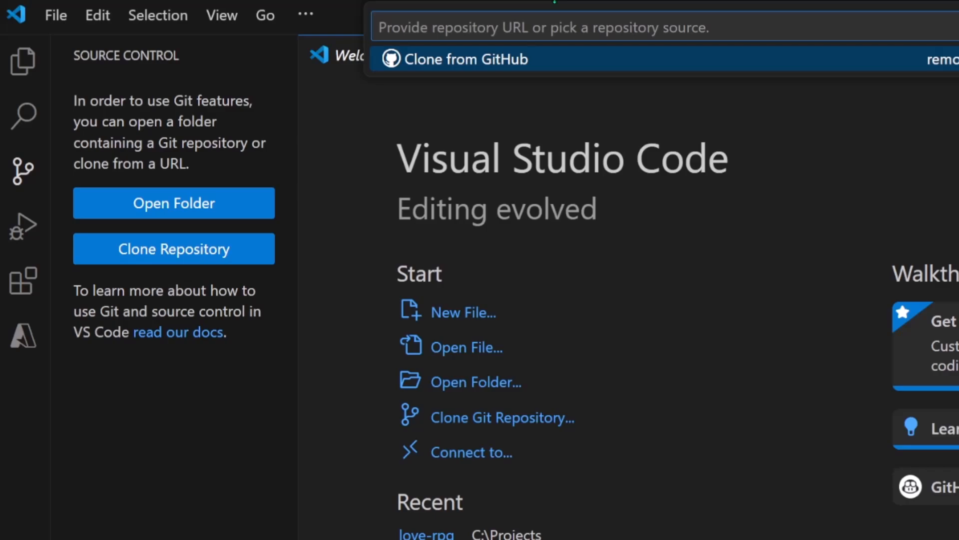
text(https://github.com/challacade/zombie-game.git)
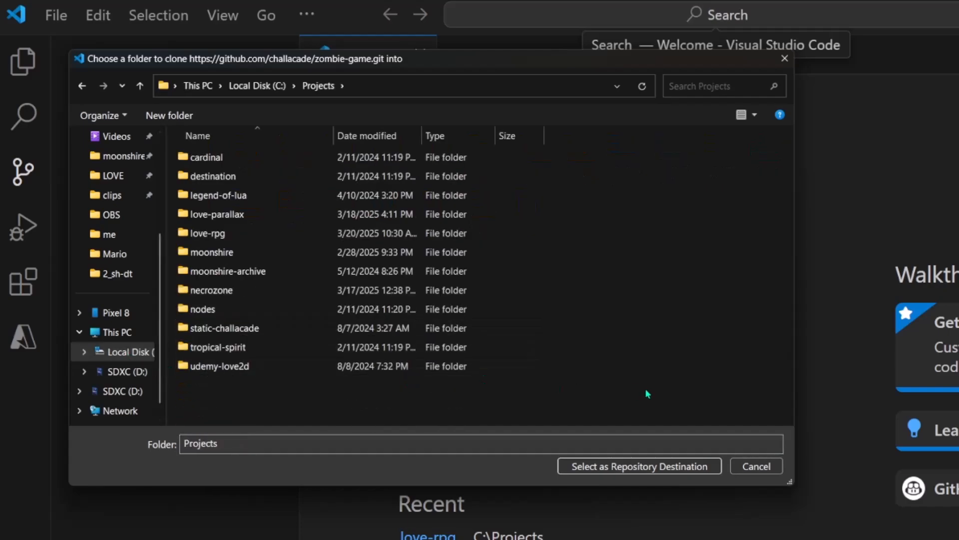
mouse_move(570, 479)
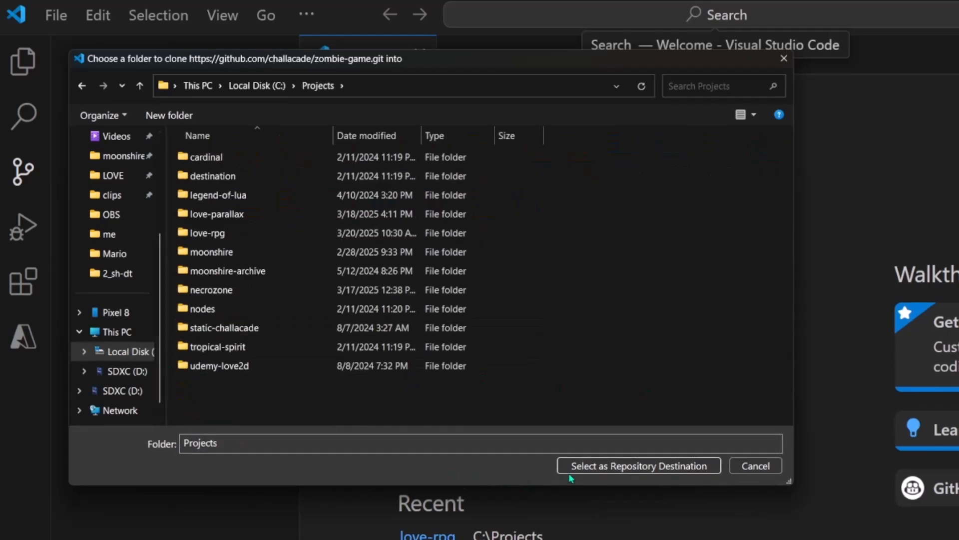
click(638, 466)
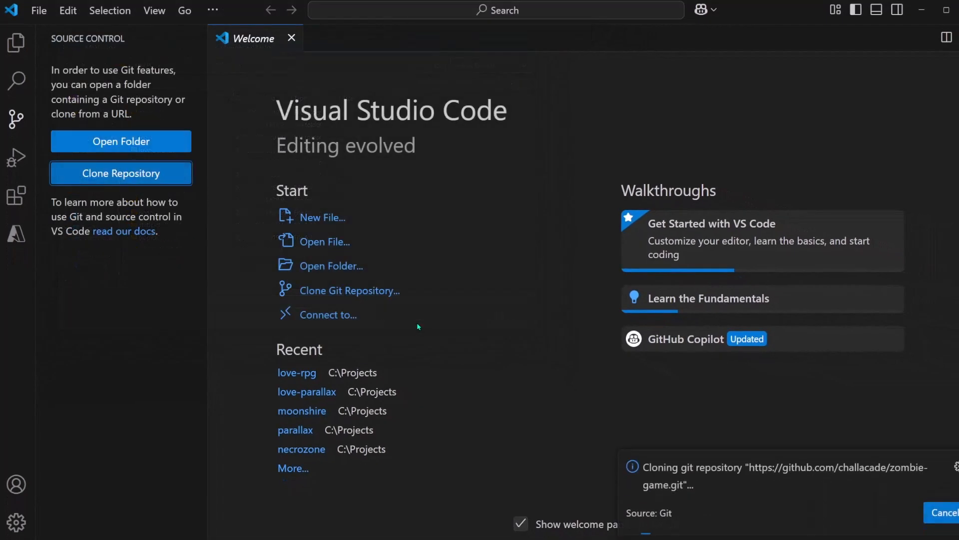
mouse_move(422, 356)
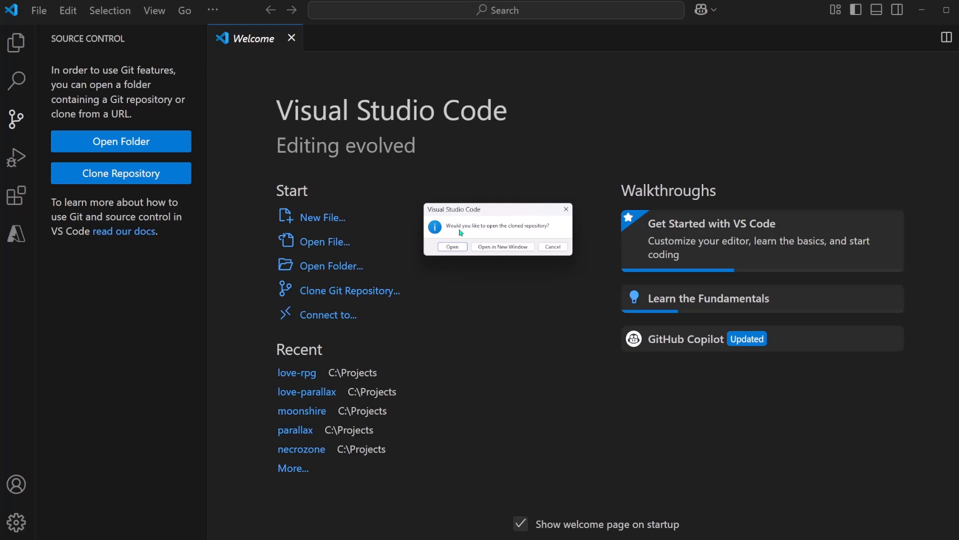
mouse_move(518, 235)
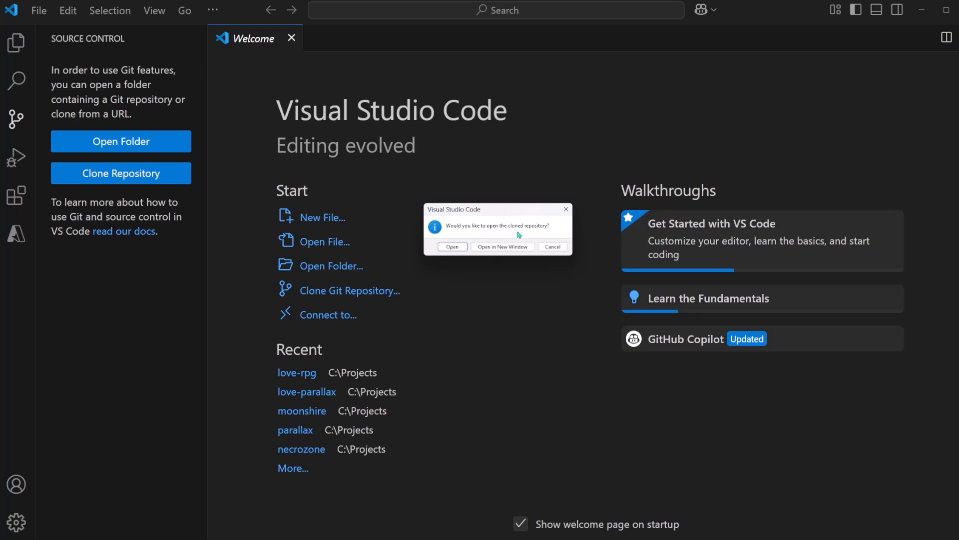
click(452, 246)
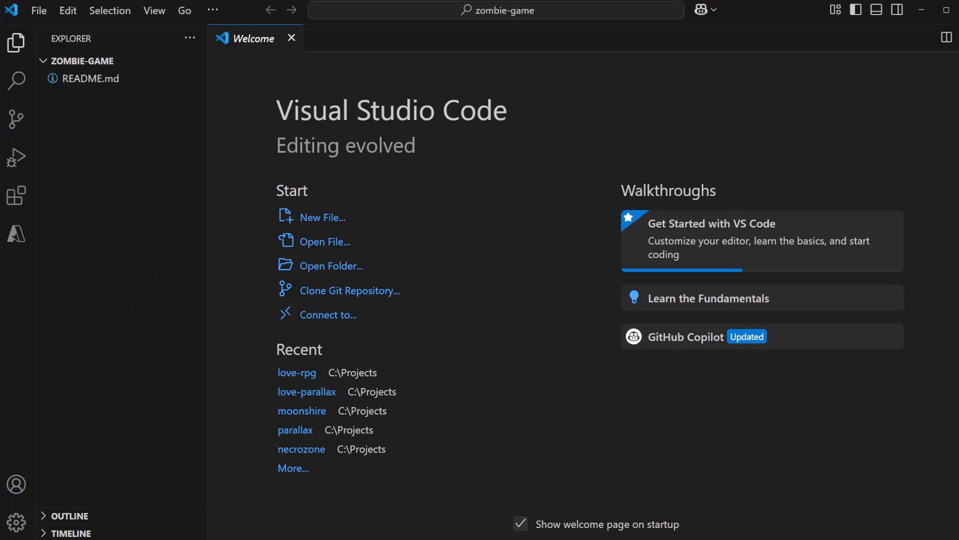
- Add main.lua and the sprites folder to C:\Projects\zombie-game and review the pending changes
click(333, 266)
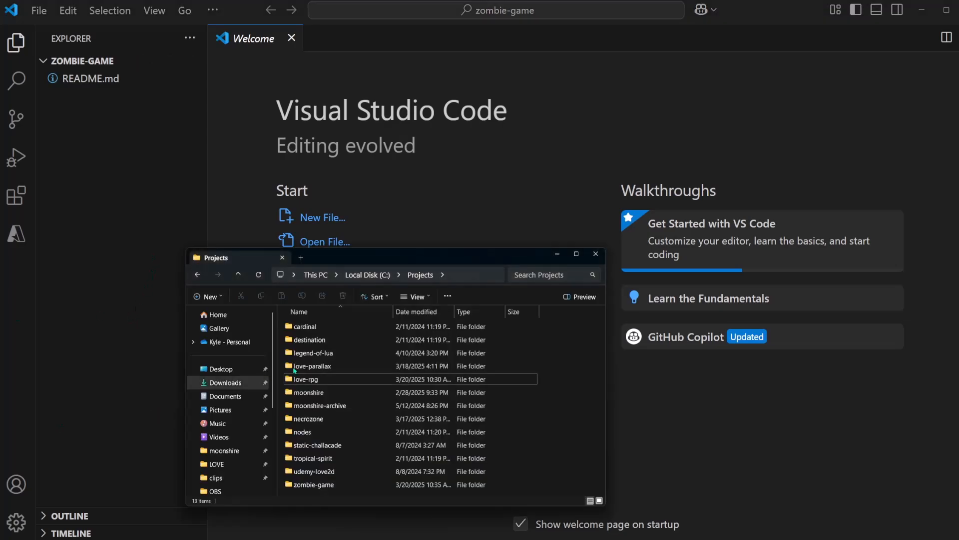
click(312, 484)
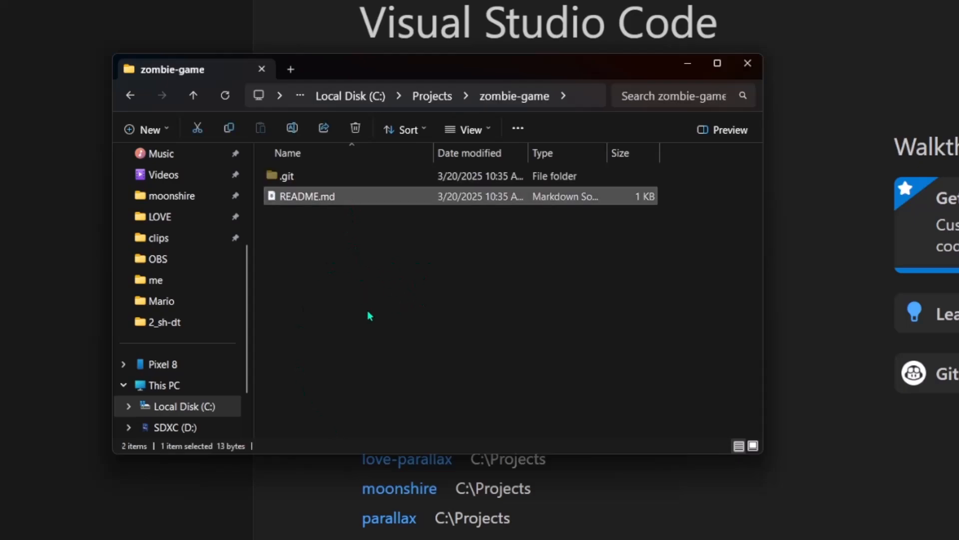
click(368, 315)
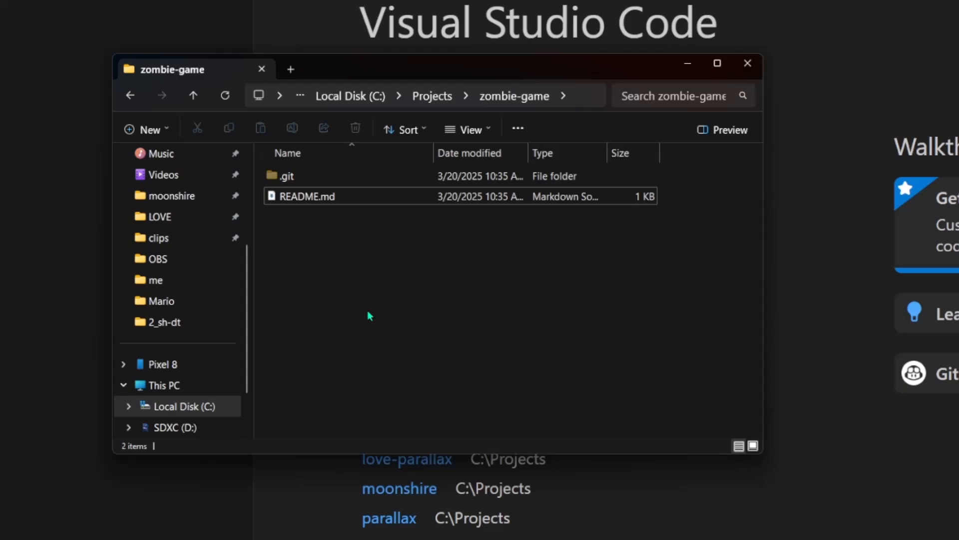
mouse_move(409, 312)
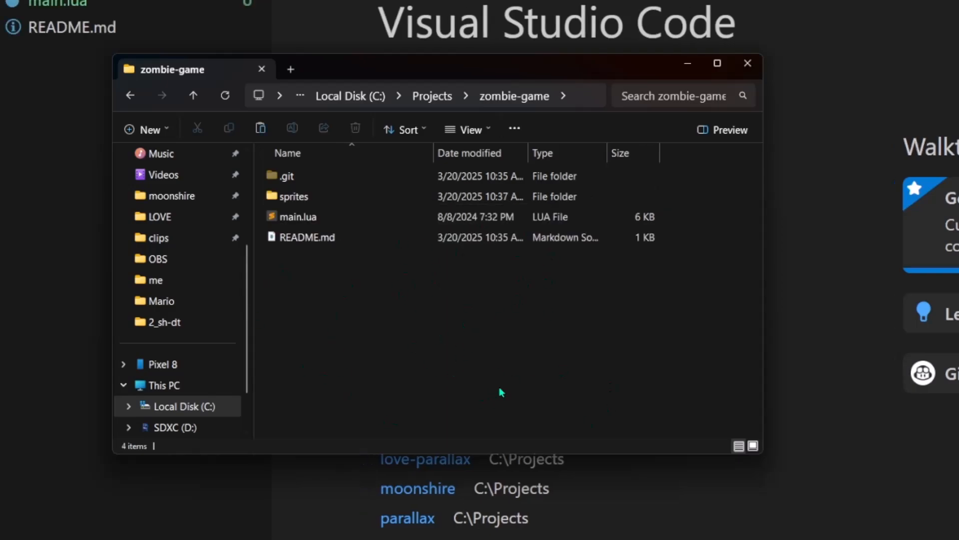
click(299, 217)
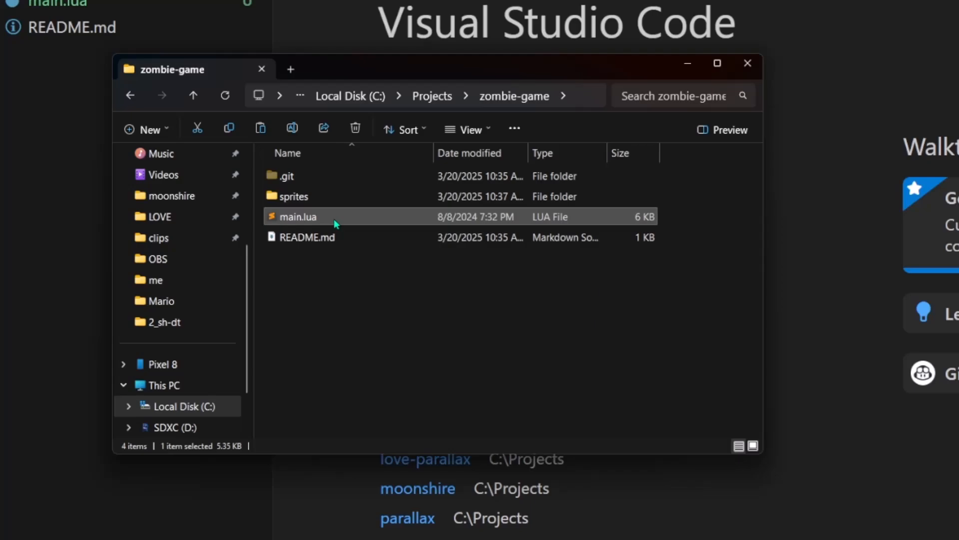
click(294, 195)
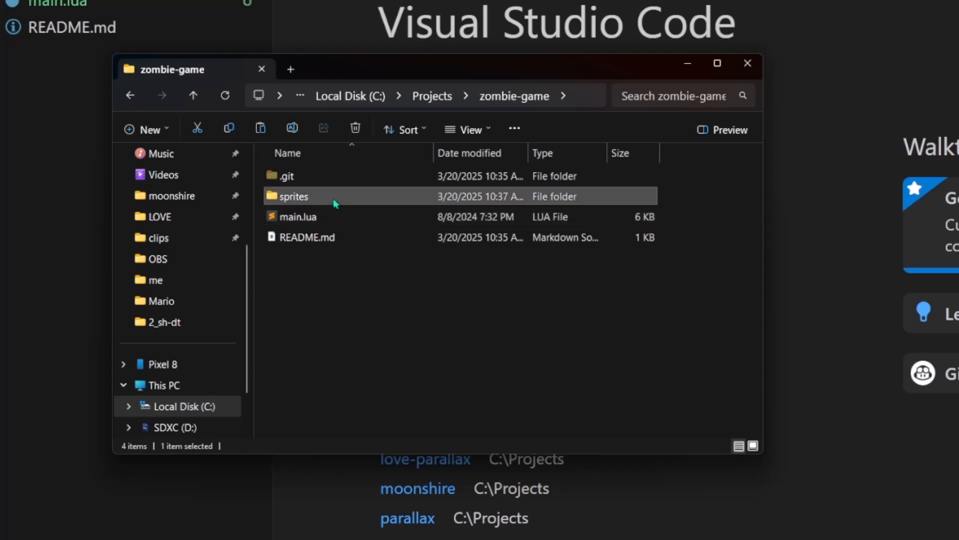
double_click(294, 196)
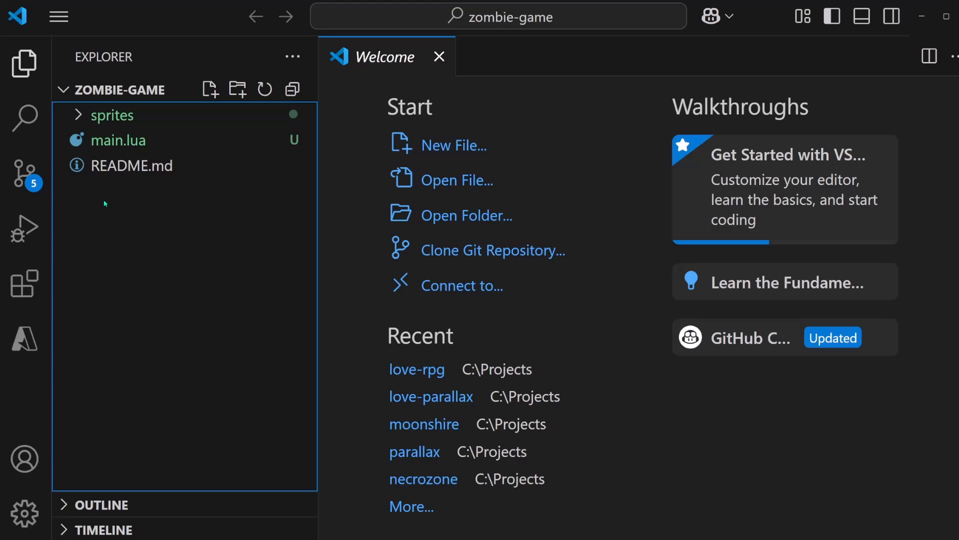
click(24, 174)
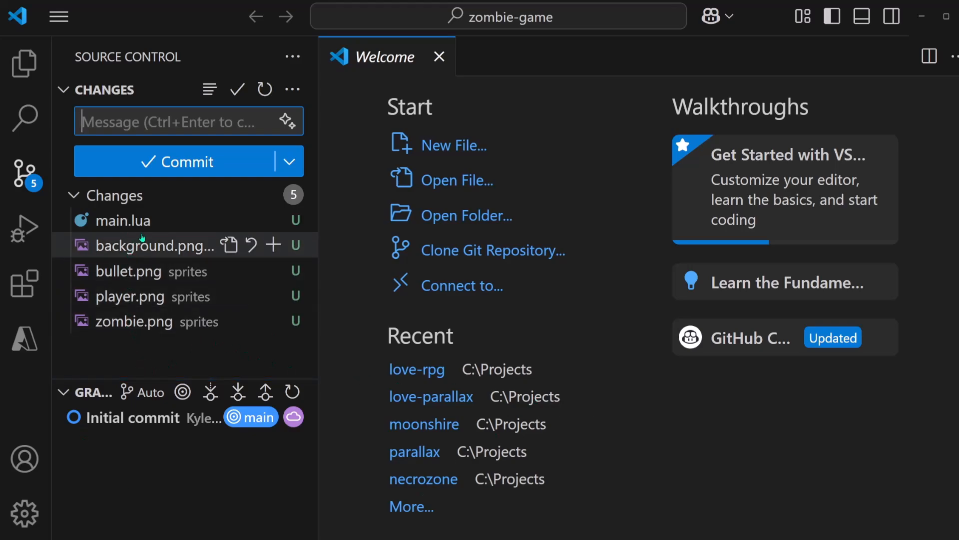
mouse_move(196, 271)
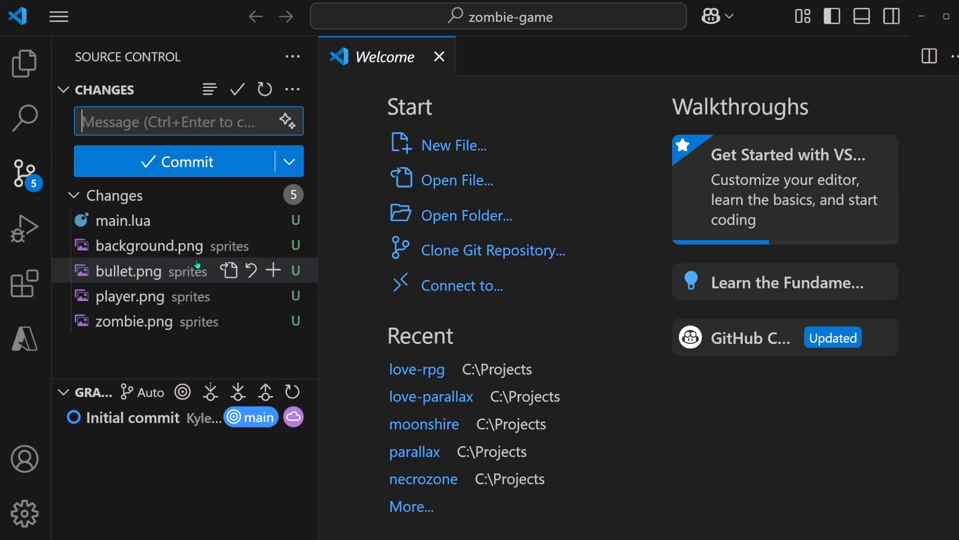
mouse_move(198, 321)
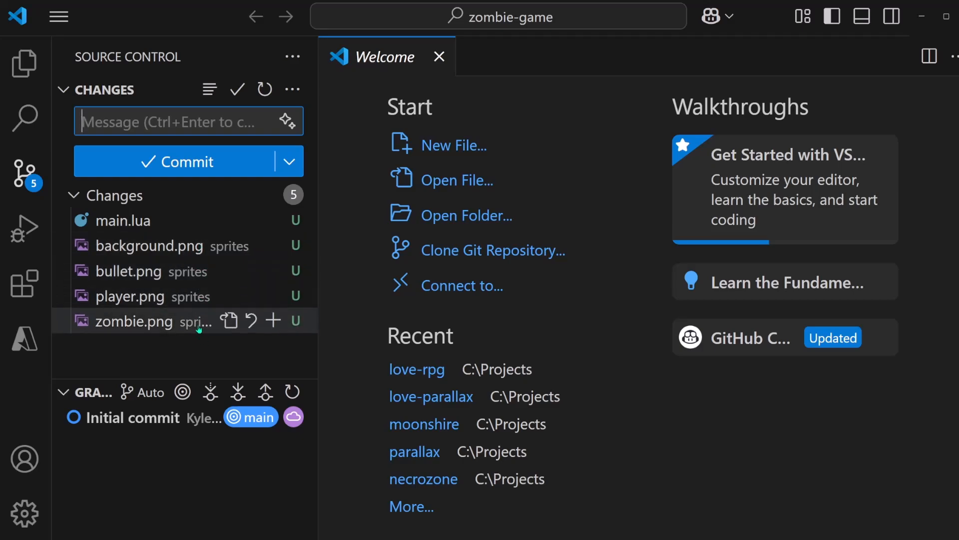
mouse_move(198, 363)
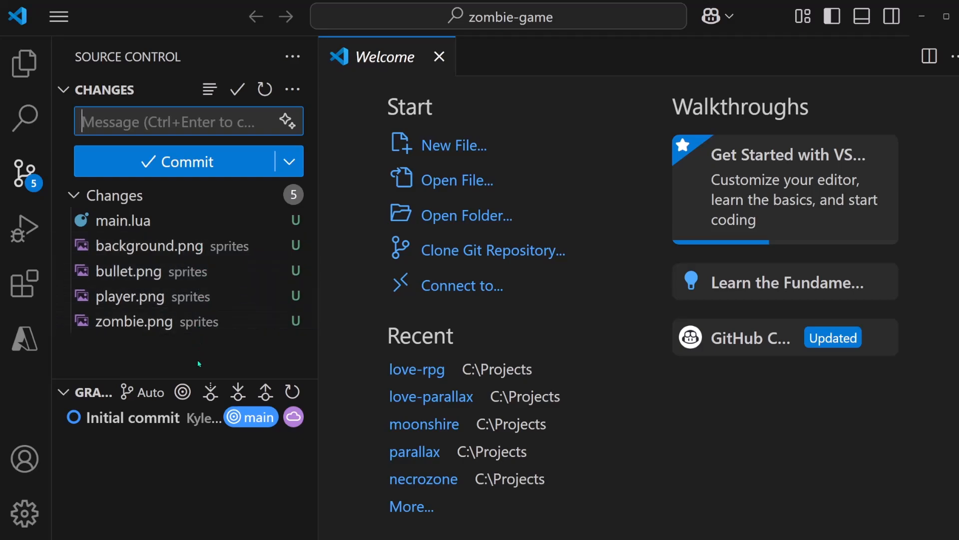
- Close the Welcome page and commit all five files as 'Added initial files for the game'
click(439, 57)
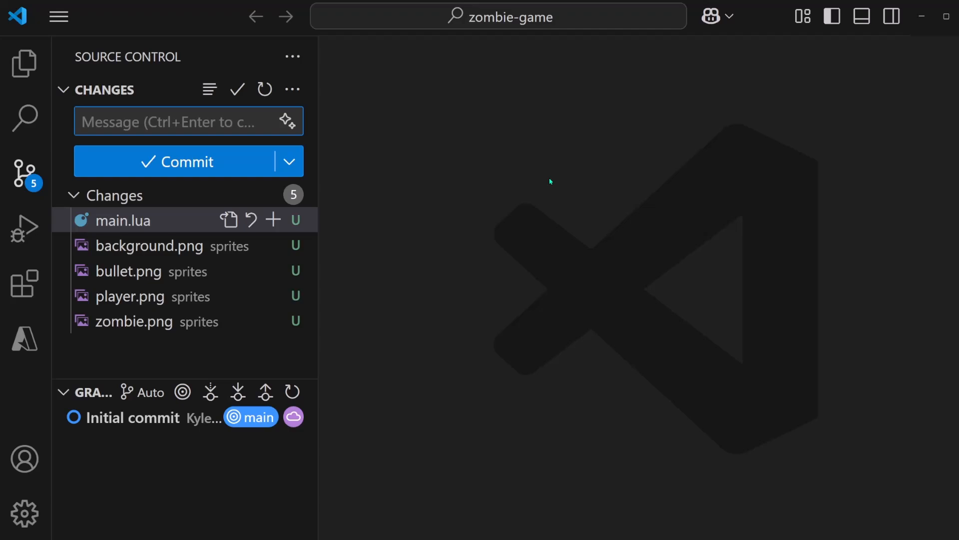
text(Added in)
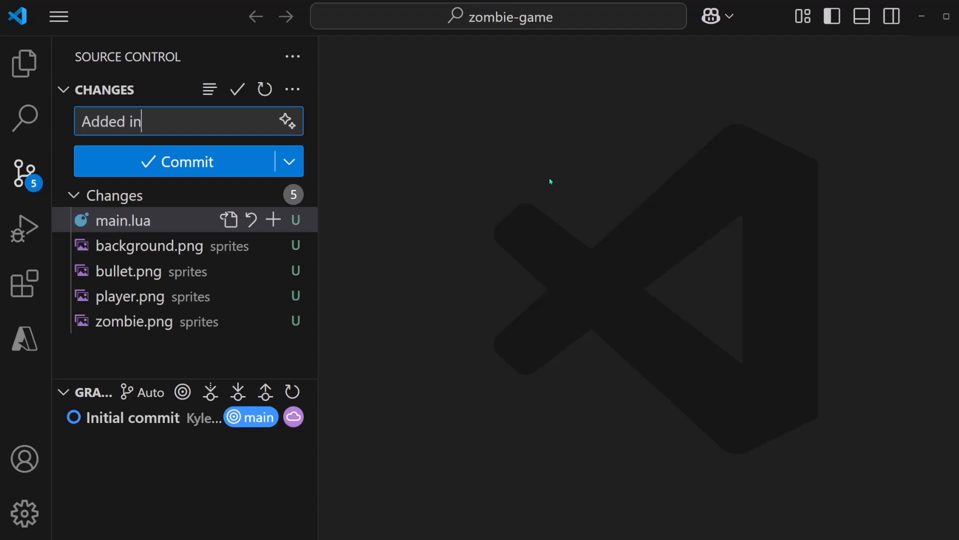
text(itial files)
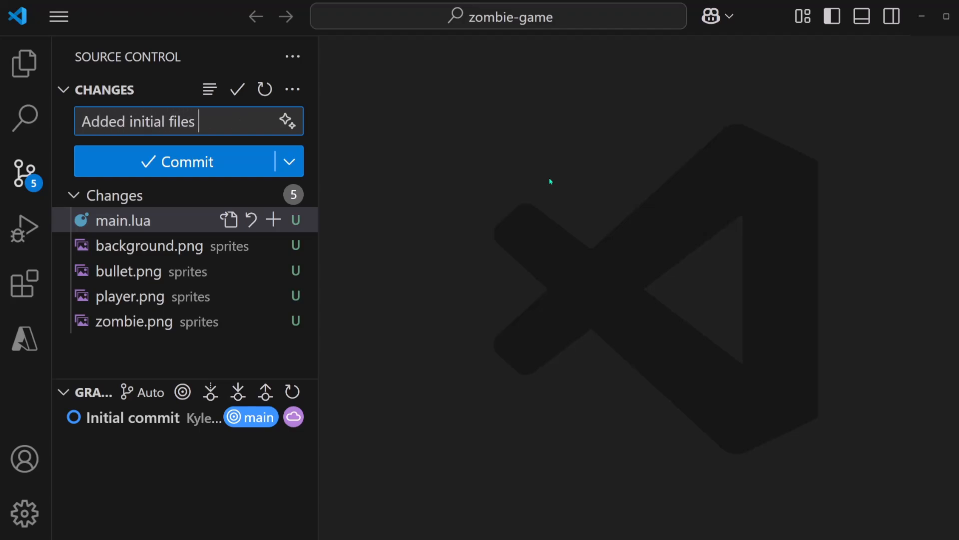
text(for the game)
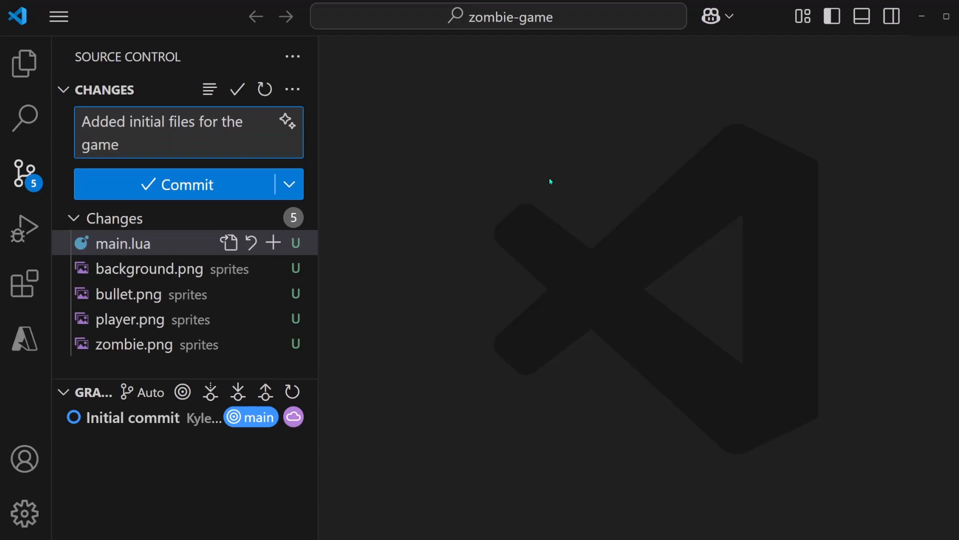
click(177, 184)
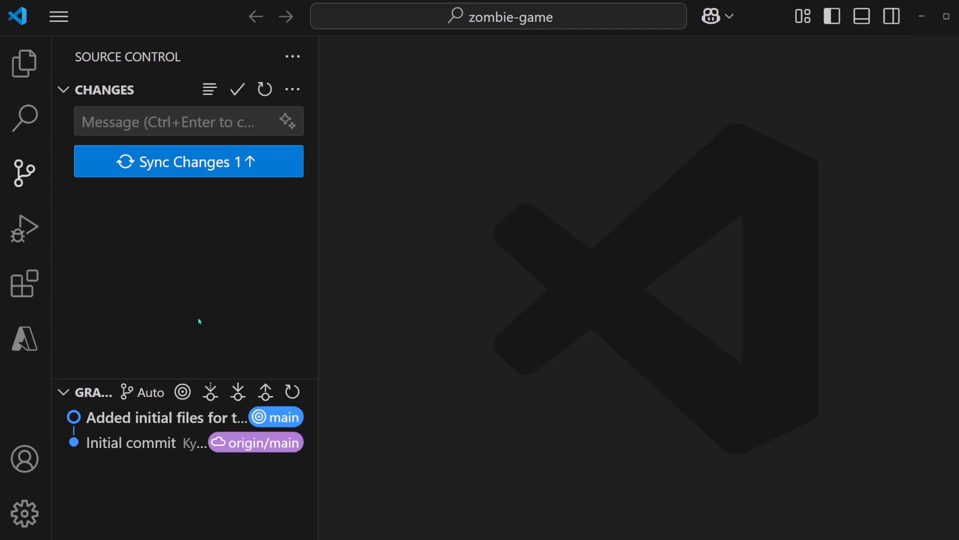
mouse_move(265, 392)
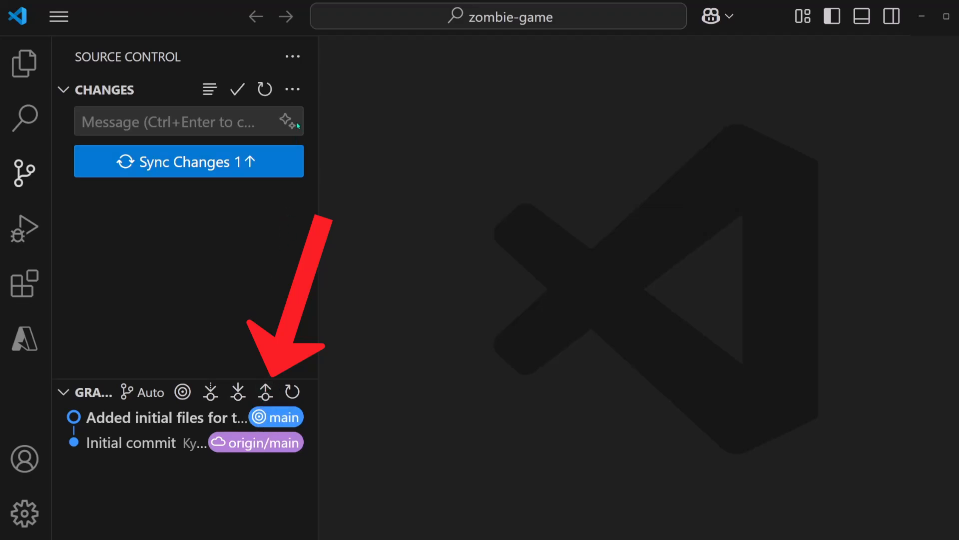
- Push the 'Added initial files for the game' commit to GitHub from the Source Control Graph
click(292, 89)
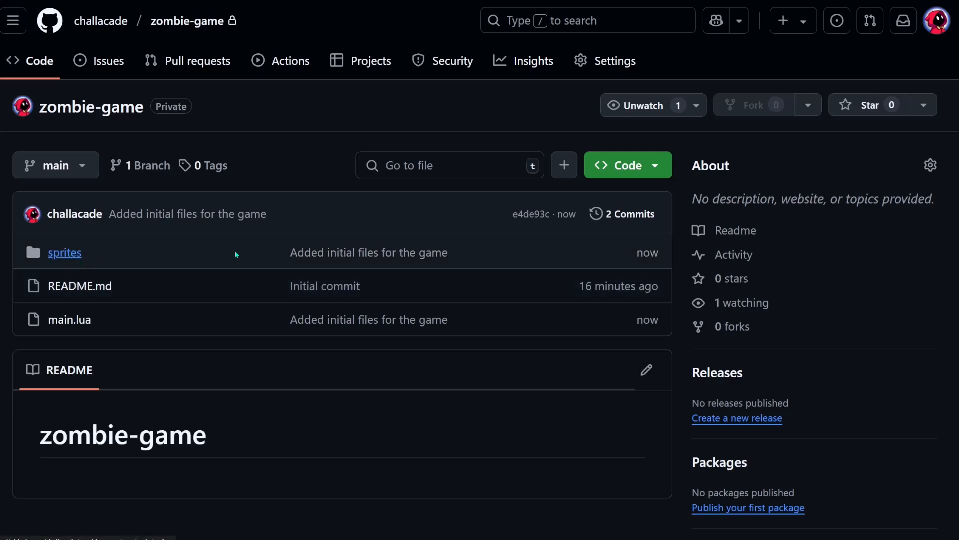
- Open the sprites folder on GitHub to check that the four PNG images are there
click(64, 253)
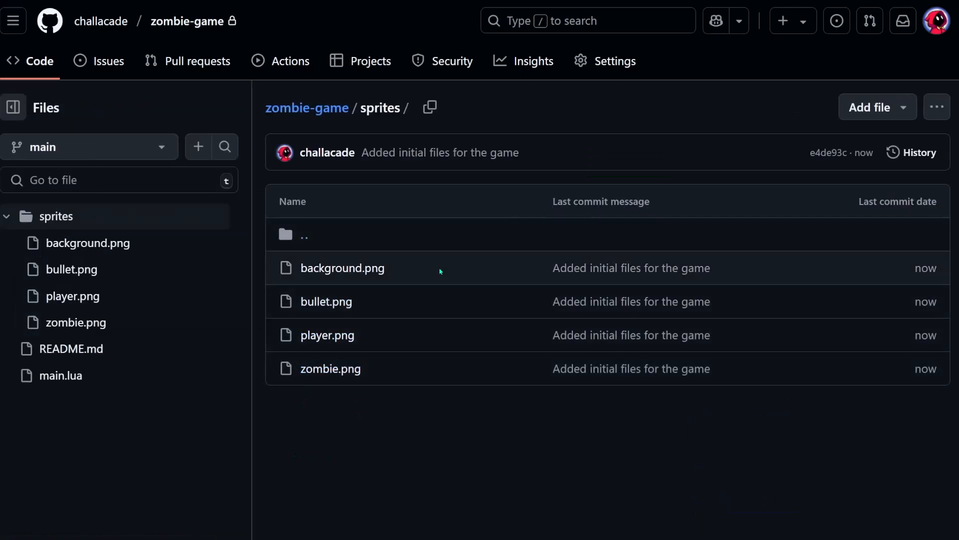
click(307, 108)
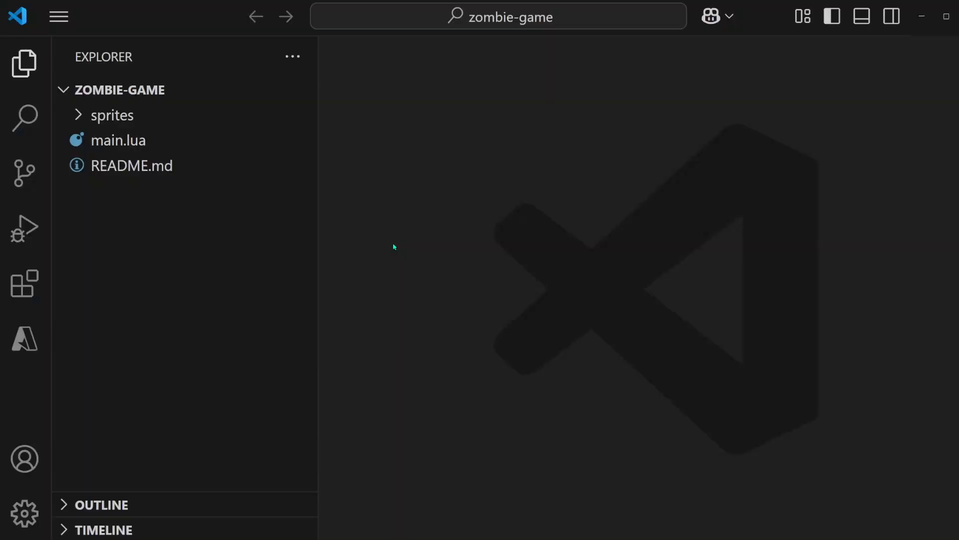
mouse_move(330, 236)
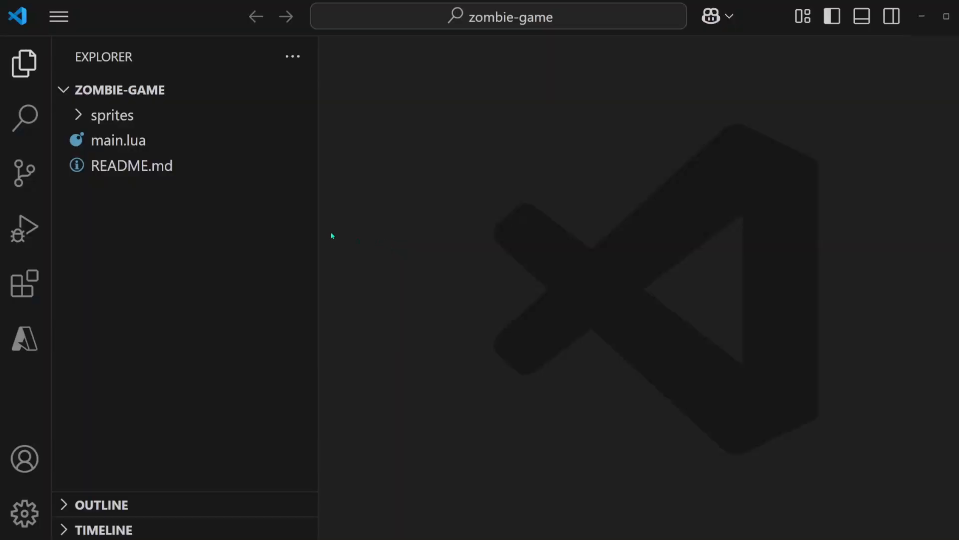
- Run and play the zombie game, then view modified main.lua and bullet.png in Source Control
click(120, 140)
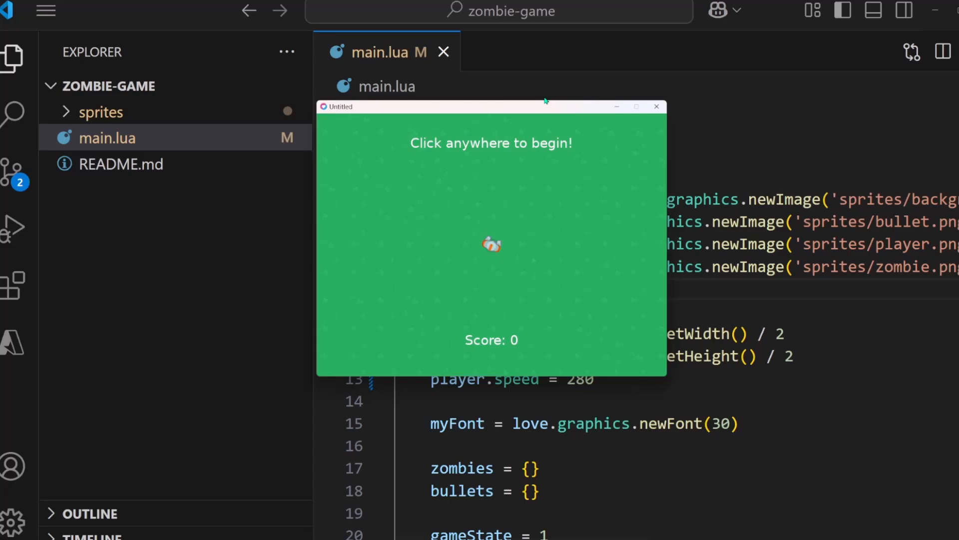
click(491, 239)
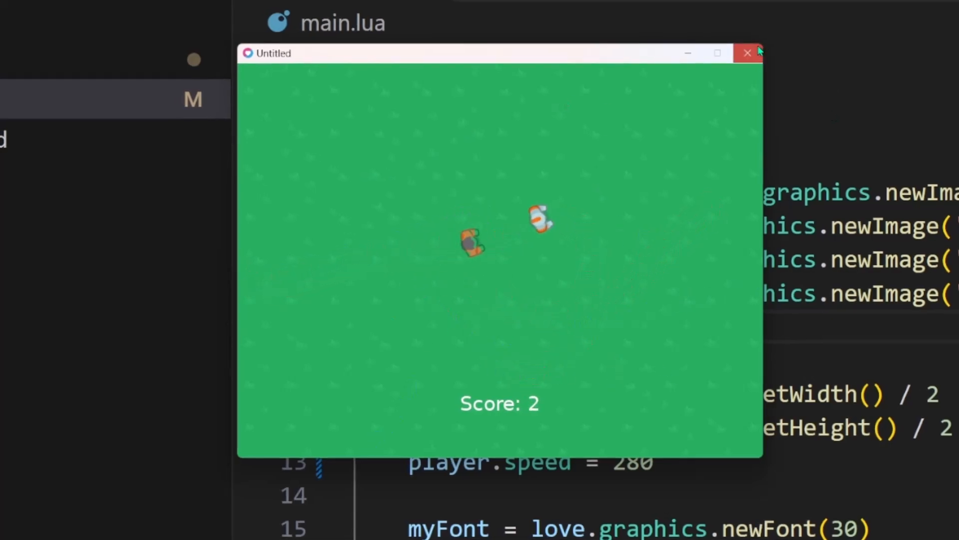
click(747, 52)
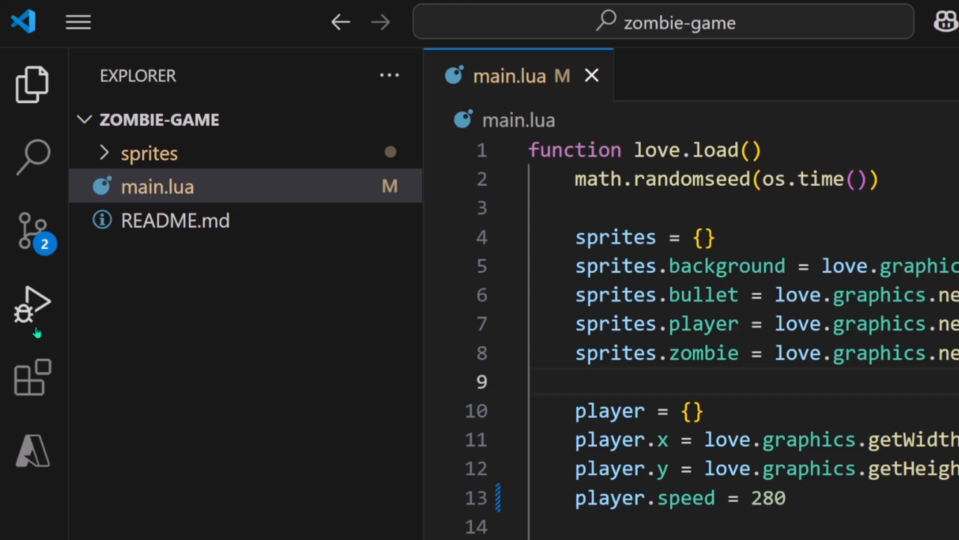
click(32, 234)
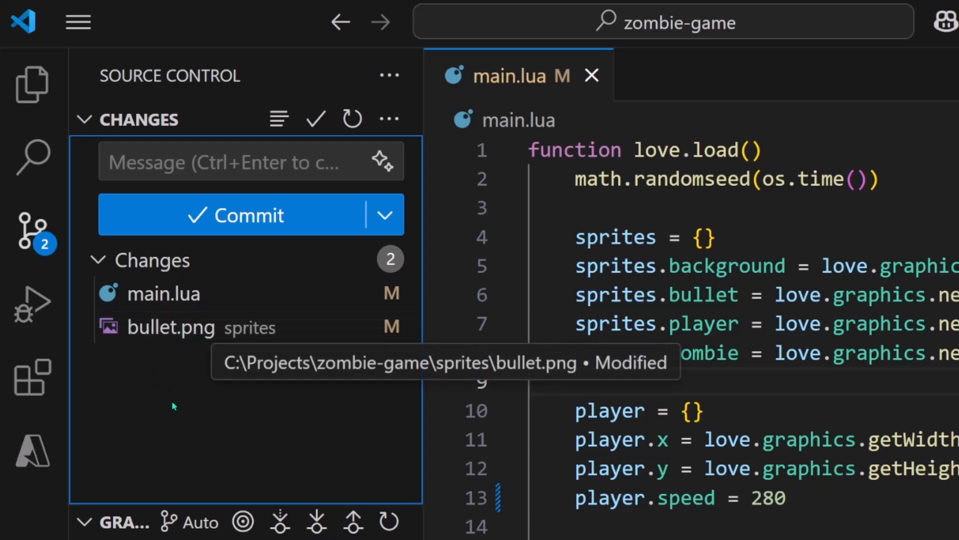
mouse_move(183, 293)
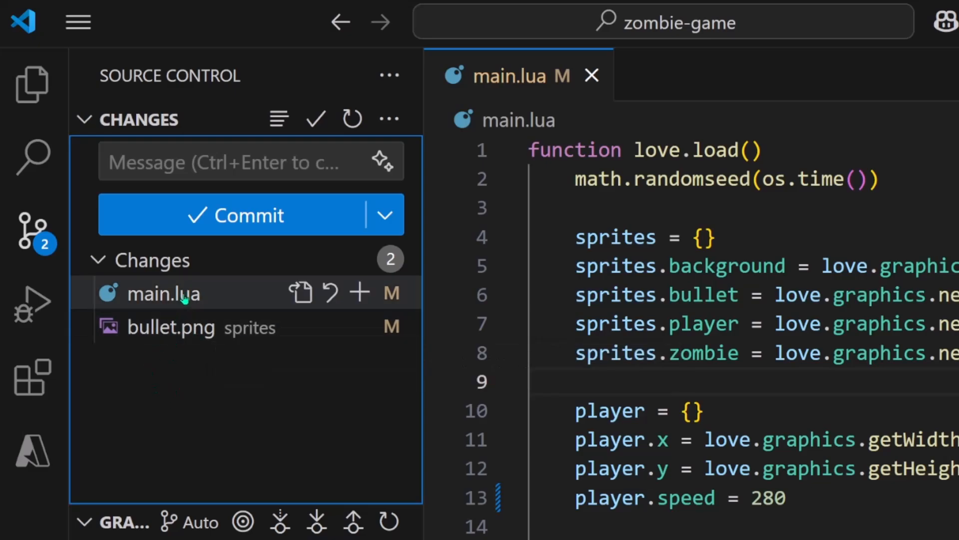
click(164, 293)
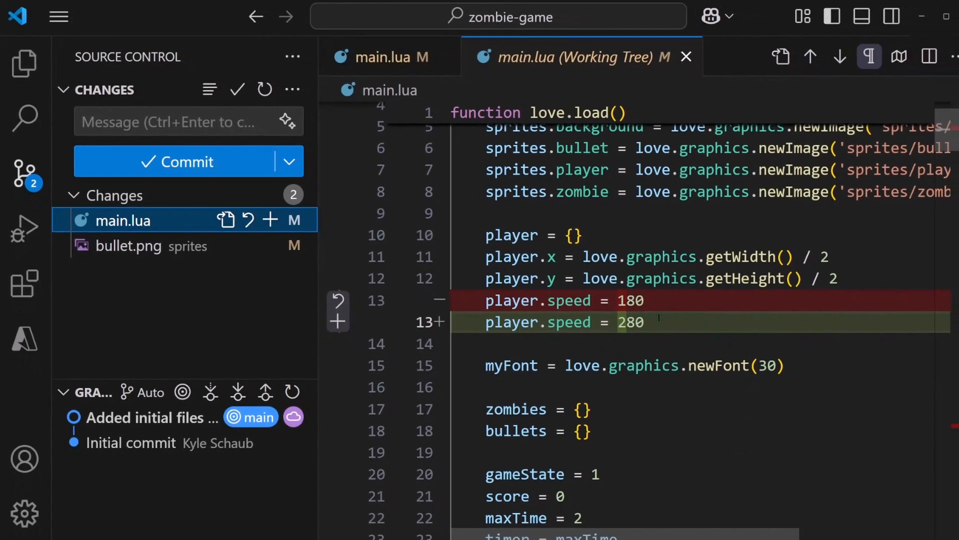
scroll(down, 3)
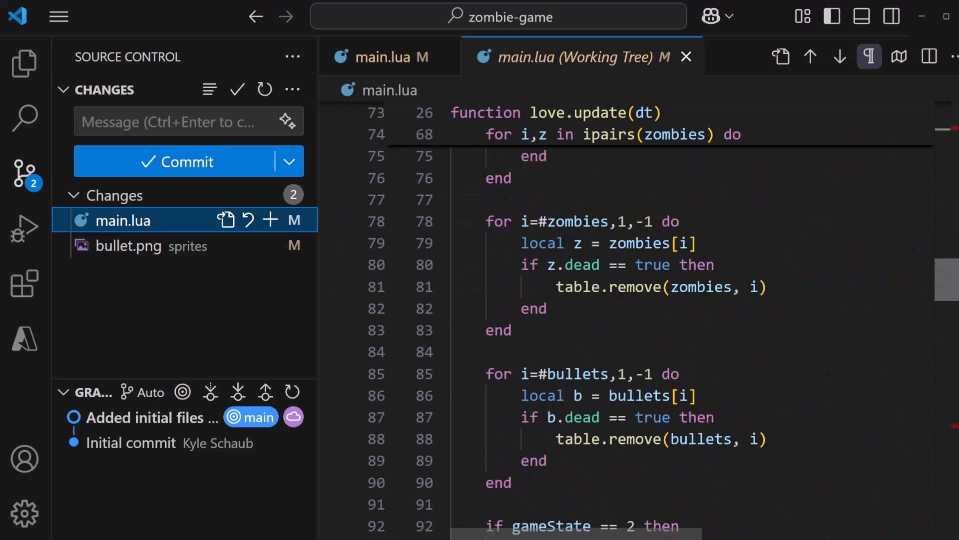
scroll(down, 3)
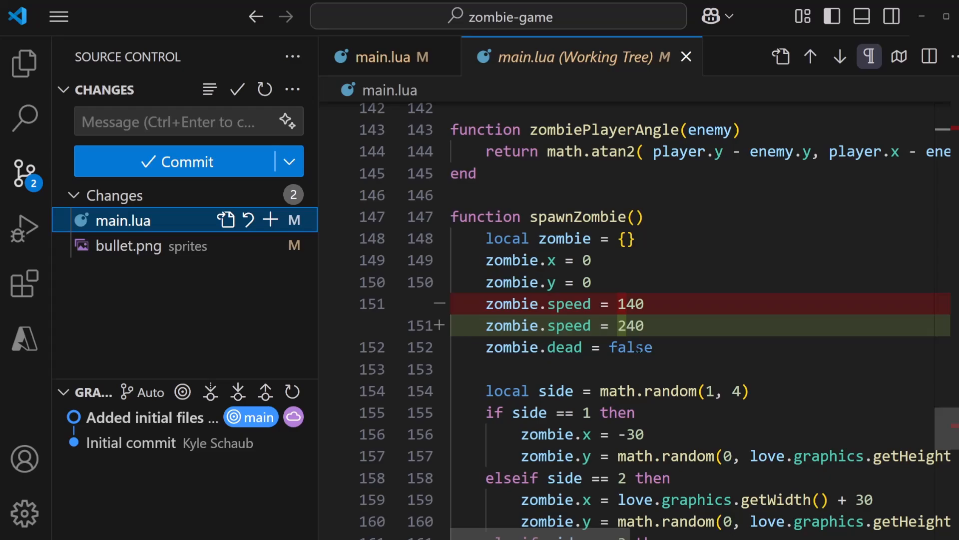
click(128, 246)
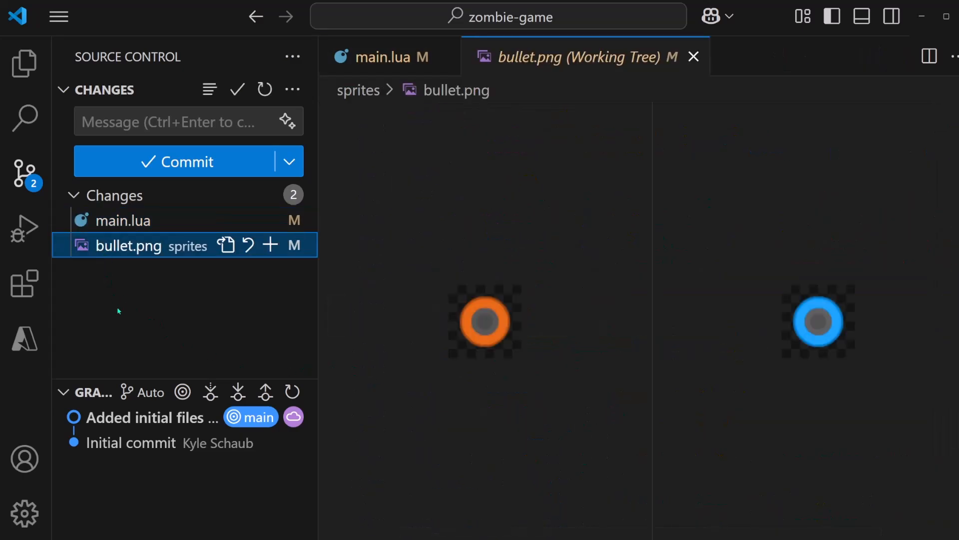
mouse_move(851, 297)
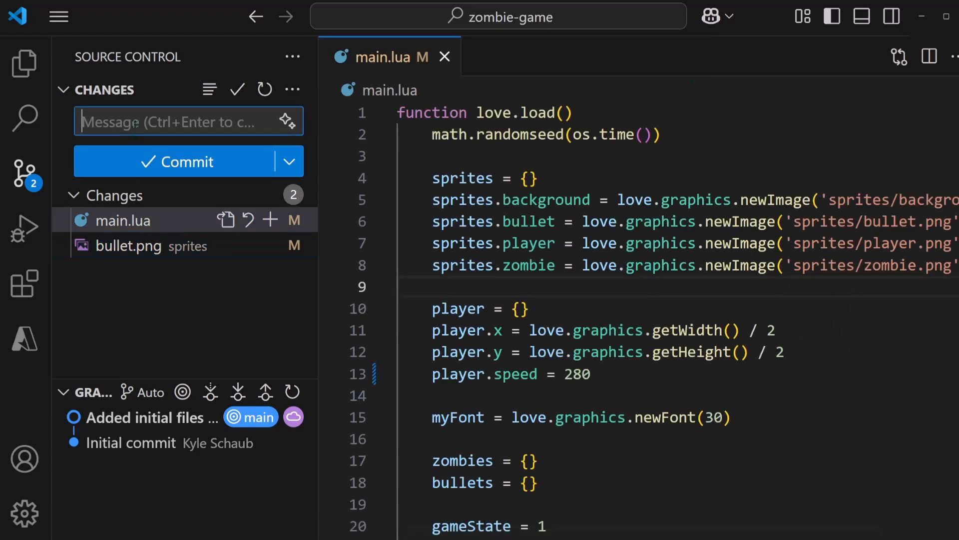
- Commit both changed files with the message 'Gameplay and sprite adjustments'
text(Gameplay and sprite adjustments)
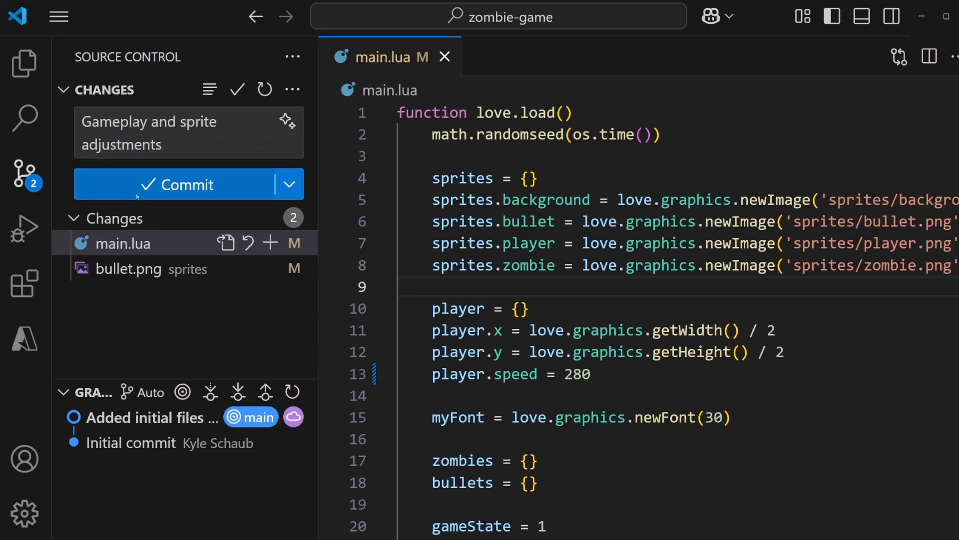
click(188, 184)
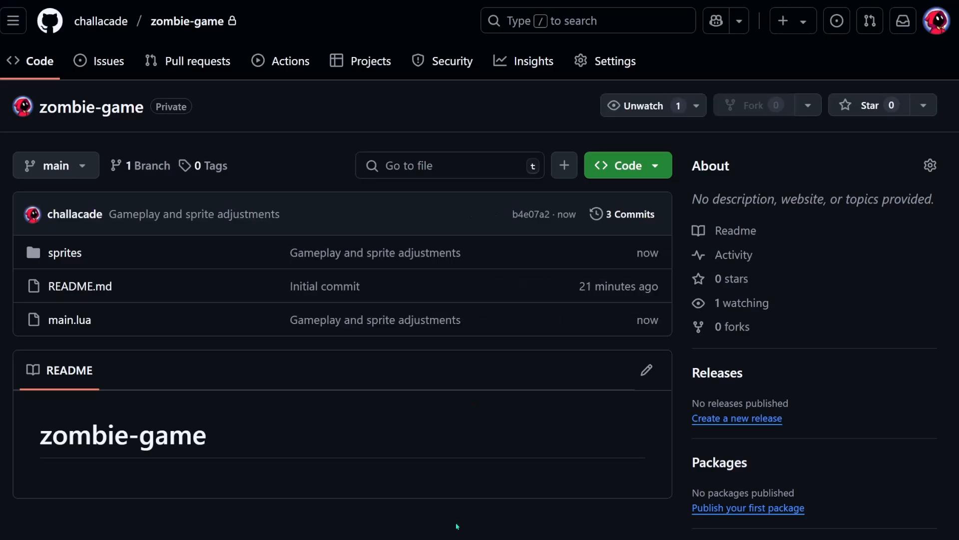
mouse_move(247, 328)
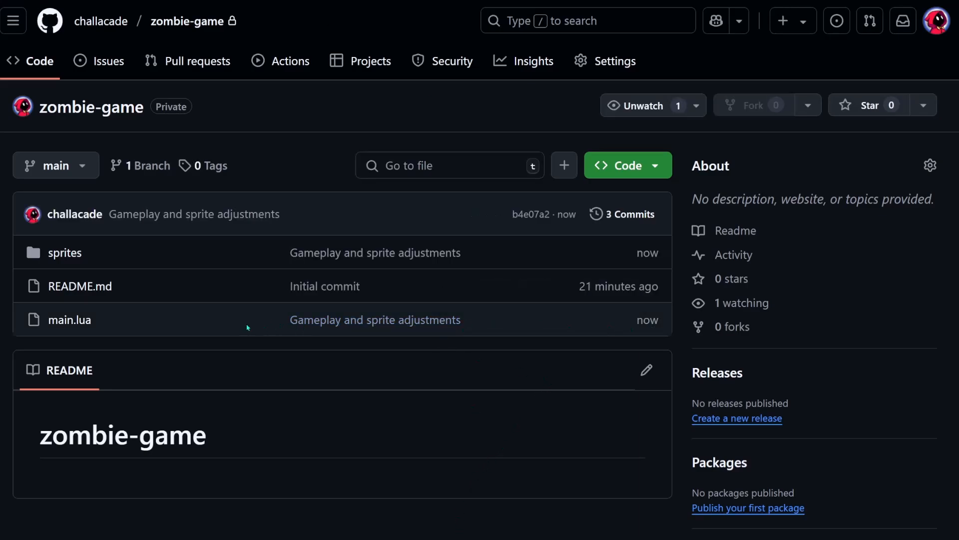
mouse_move(496, 427)
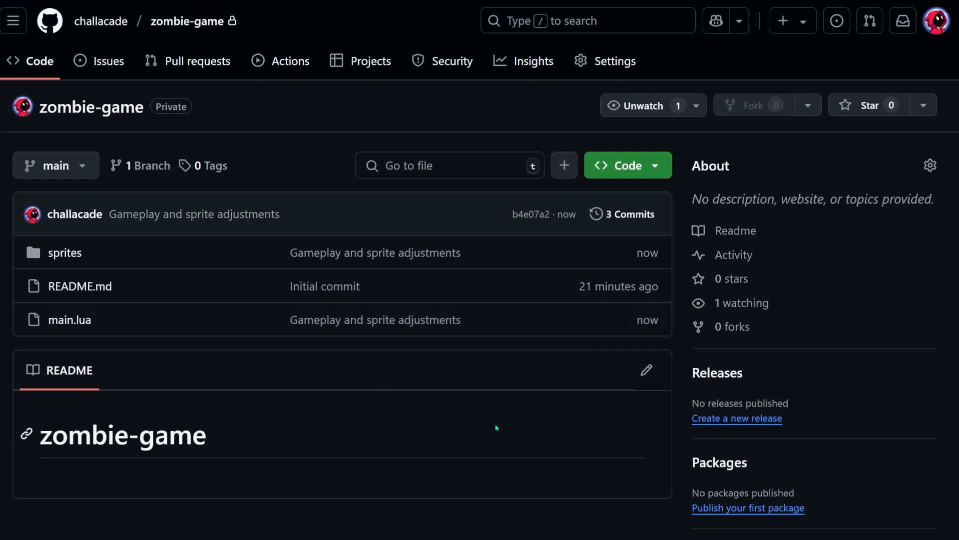
mouse_move(623, 213)
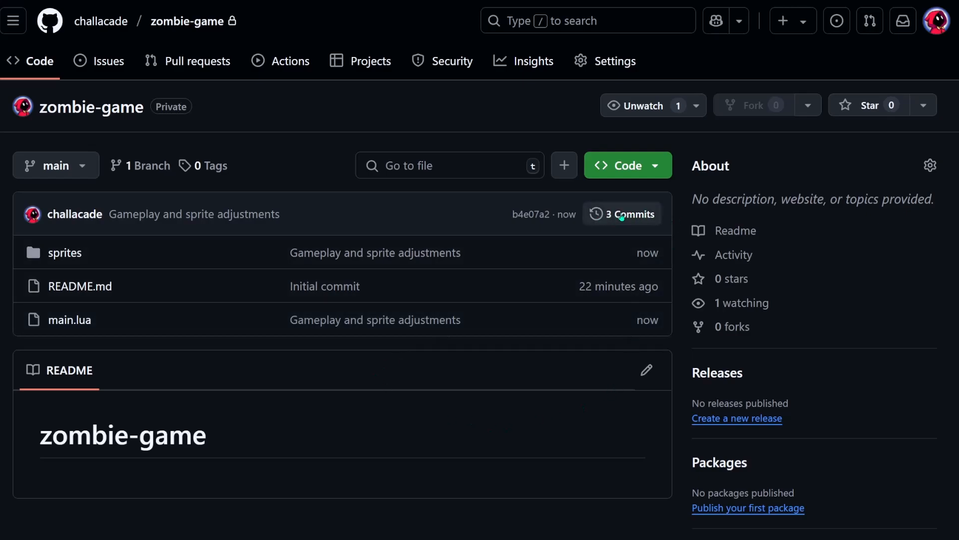
- Open the zombie-game commit history through the '3 Commits' link
click(623, 213)
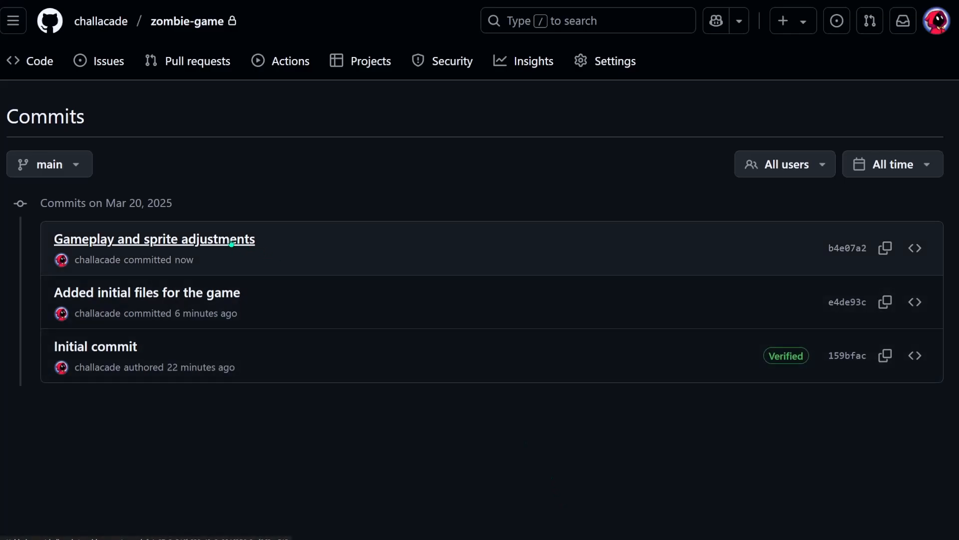
- Review commit b4e07a2's speed changes and orange-to-blue bullet sprite diff, then open the account menu
click(153, 239)
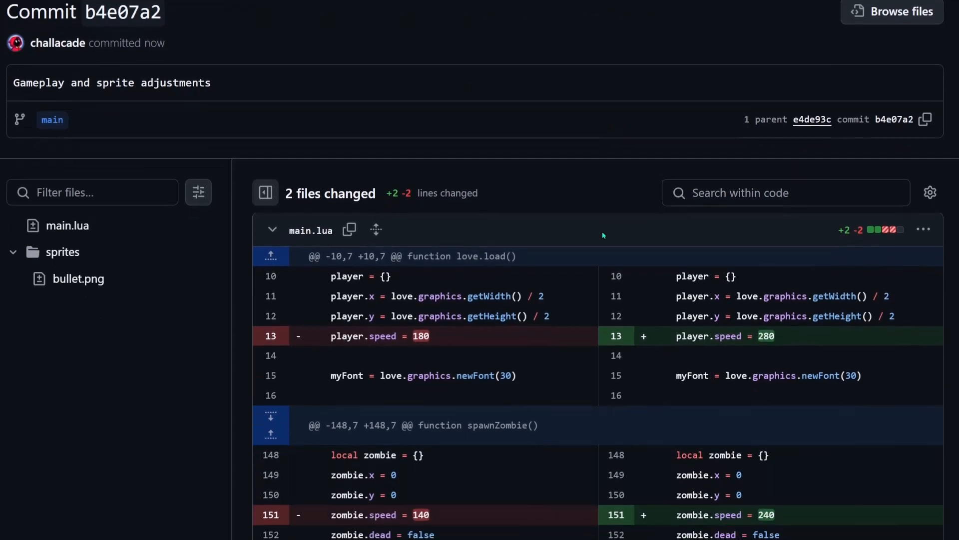
scroll(down, 3)
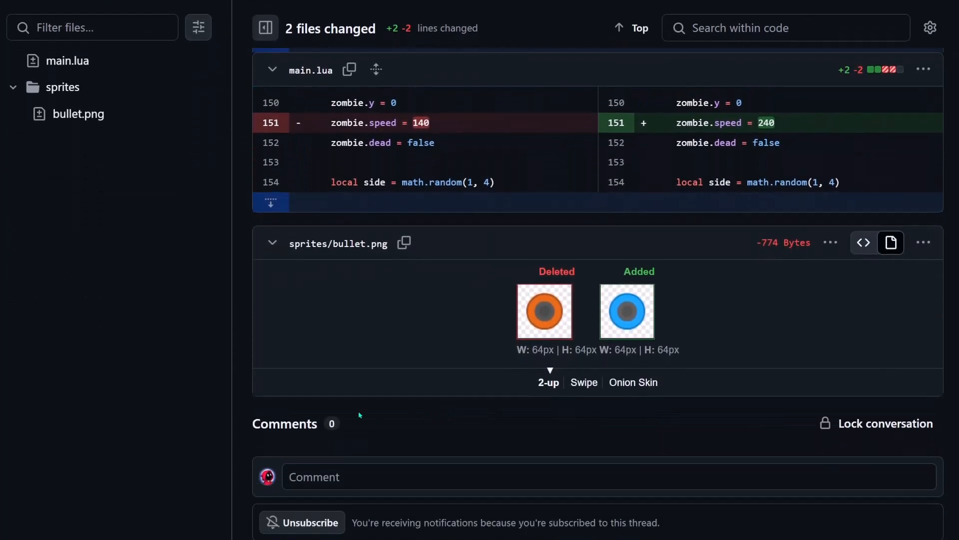
scroll(up, 3)
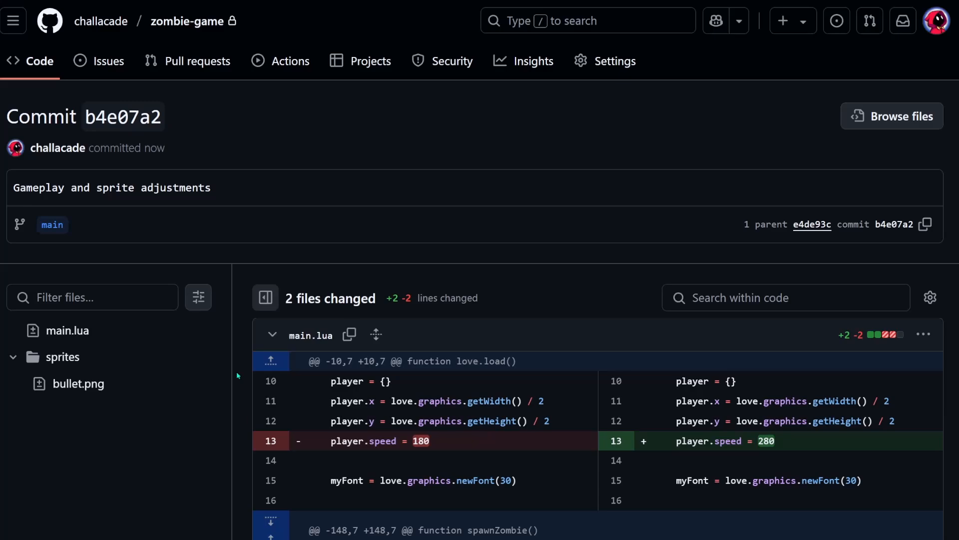
mouse_move(231, 370)
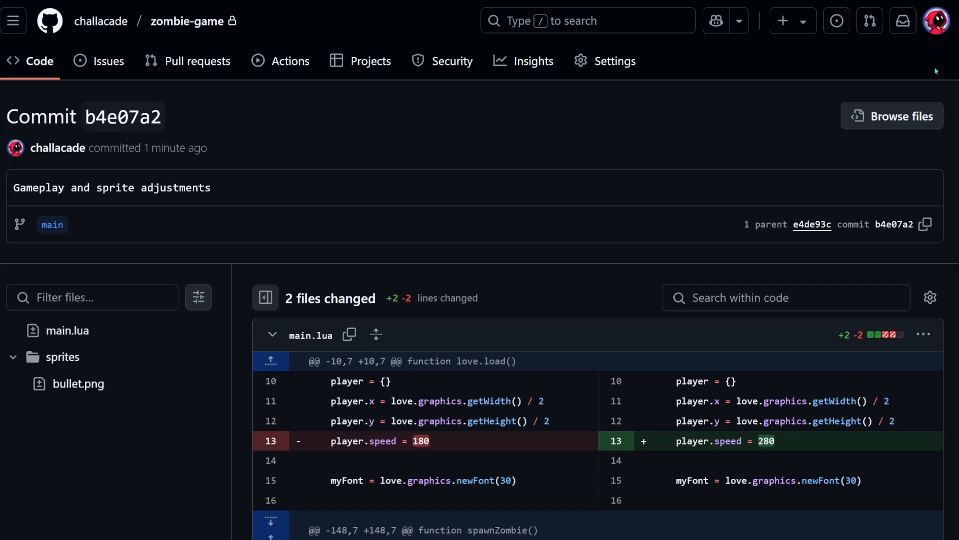
click(935, 20)
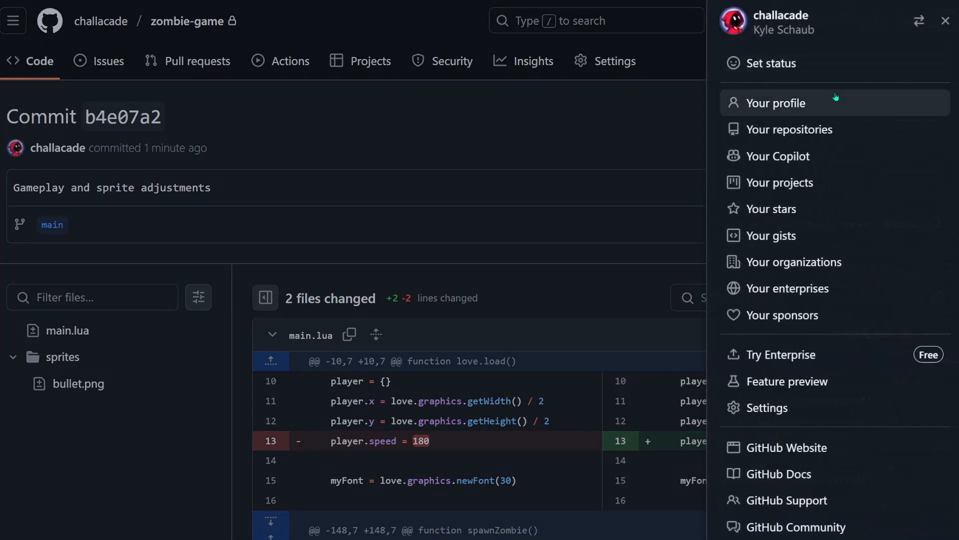
- View the challacade profile's popular repositories and 688 contributions in the last year
click(779, 101)
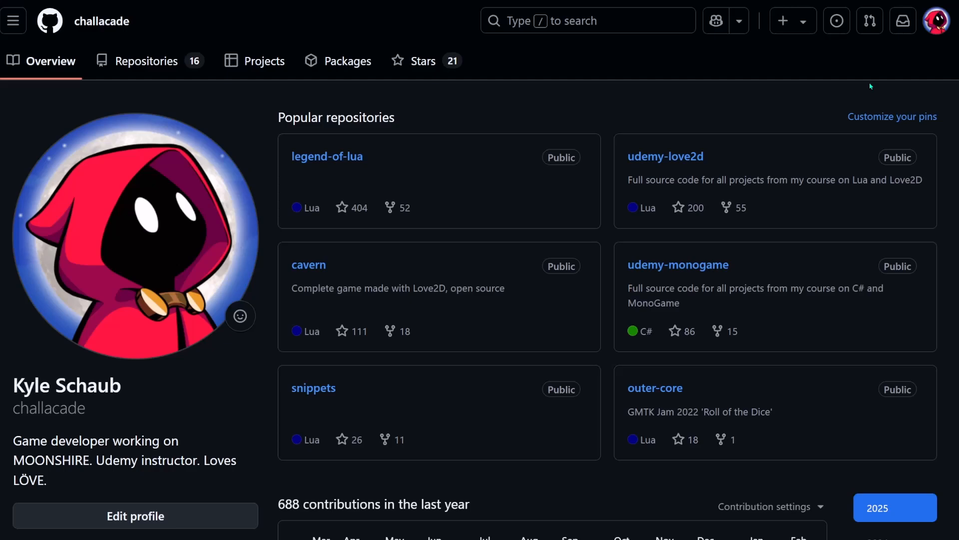
mouse_move(811, 95)
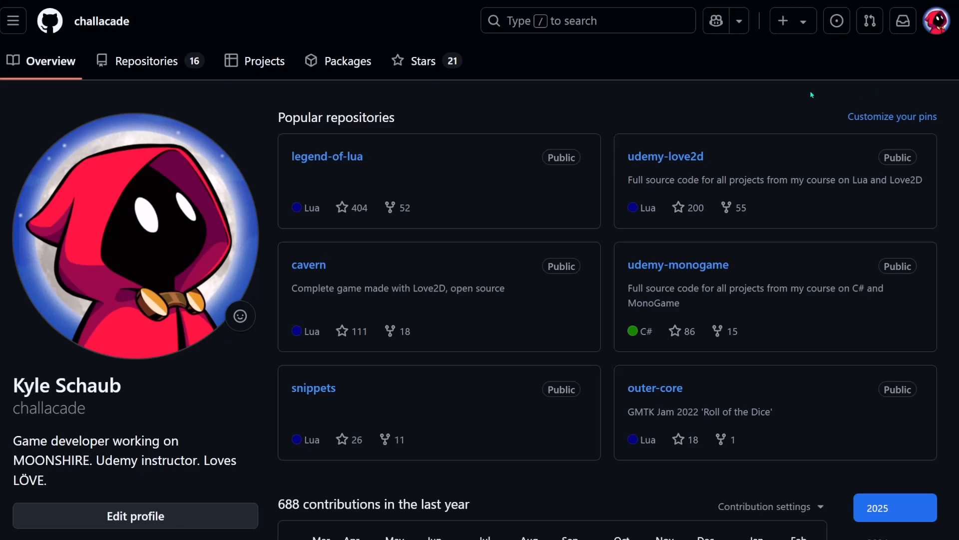
mouse_move(765, 145)
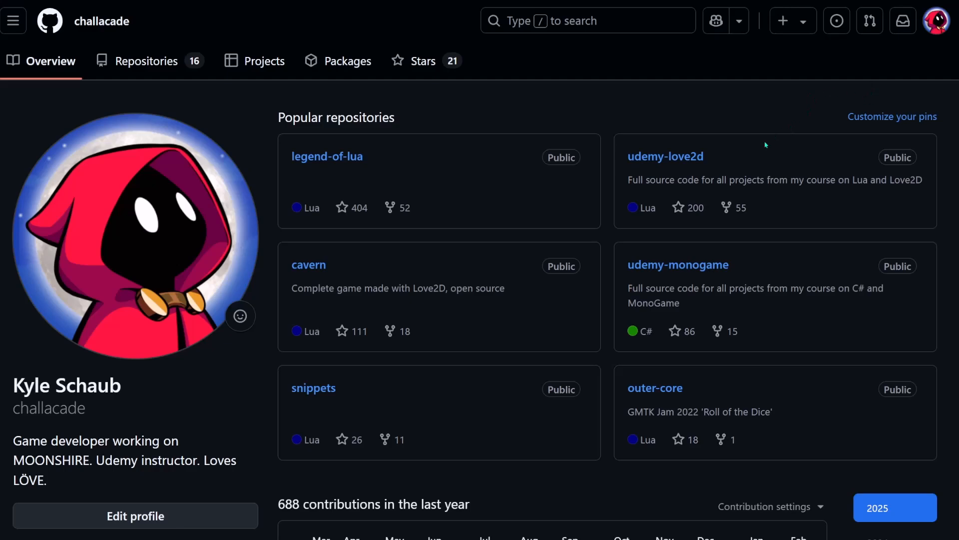
scroll(down, 3)
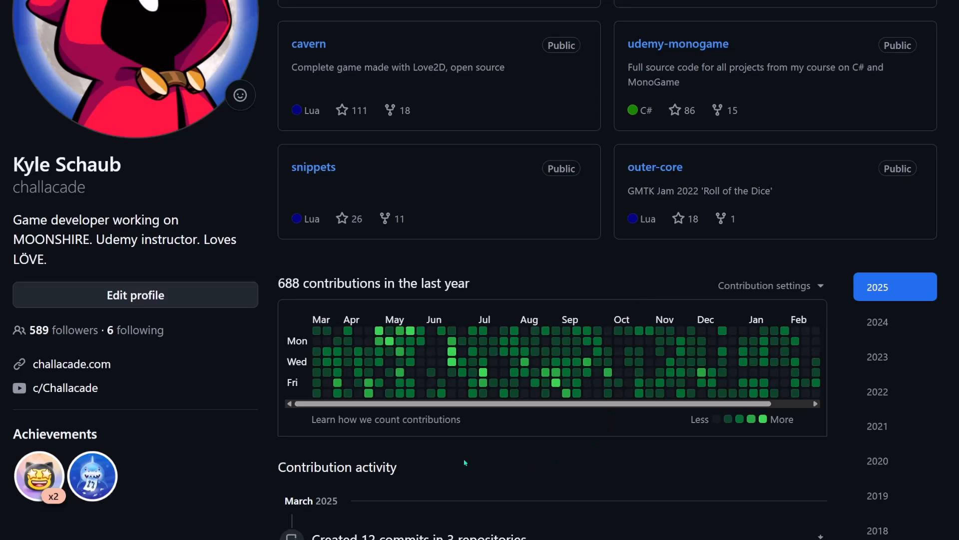
mouse_move(586, 476)
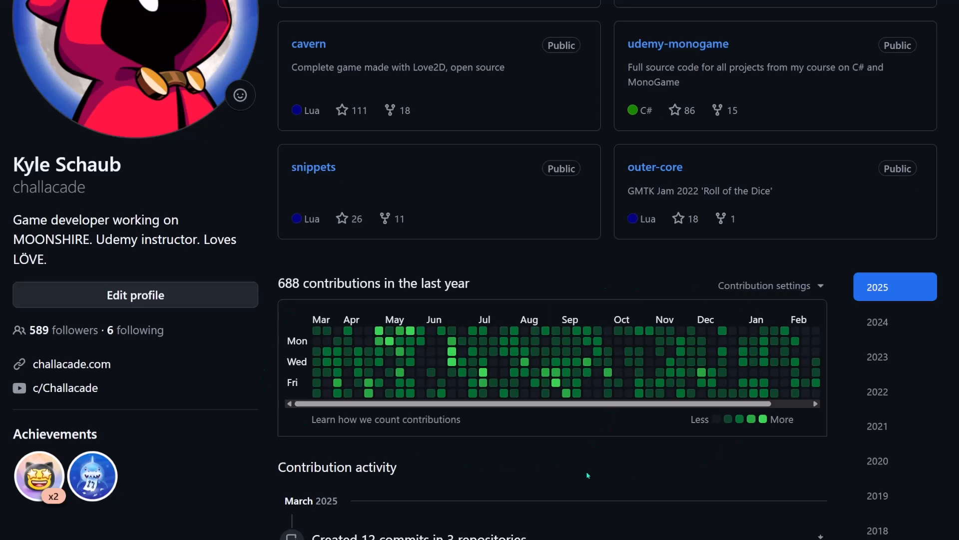
scroll(up, 3)
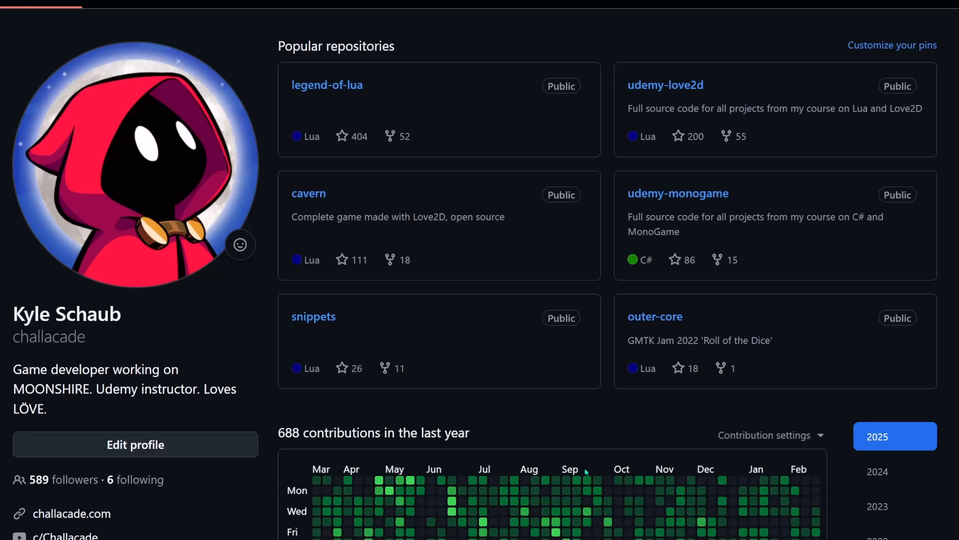
scroll(up, 3)
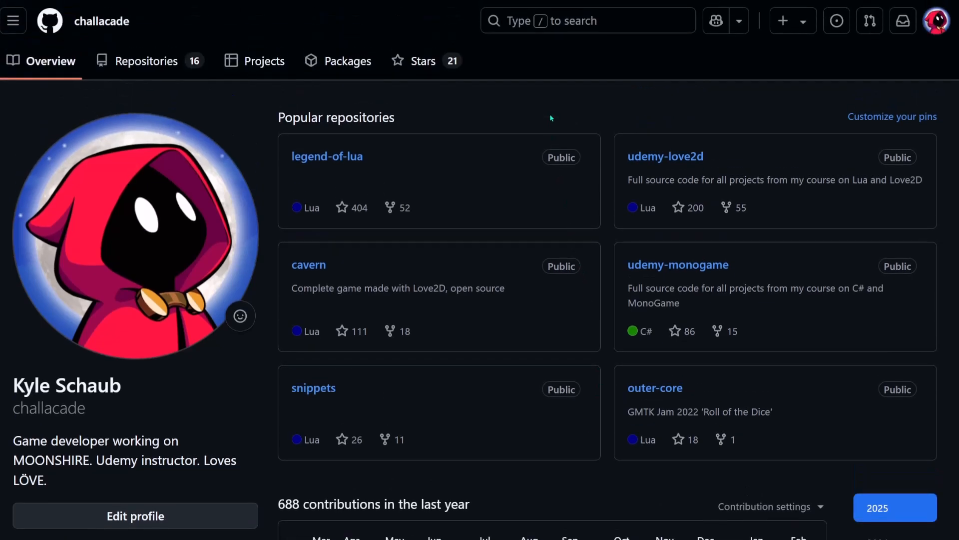